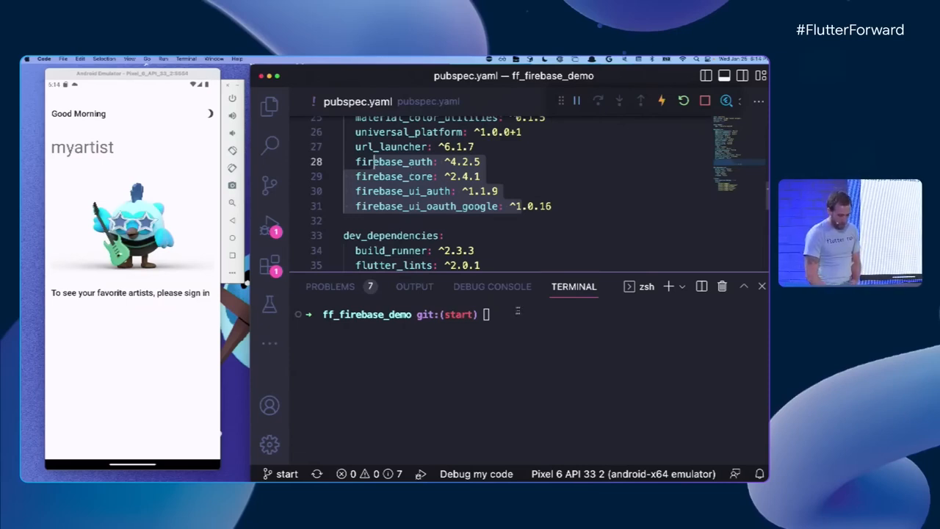
Run flutterfire configure for Android and iOS, generating lib/firebase_options.dart
type("flutt")
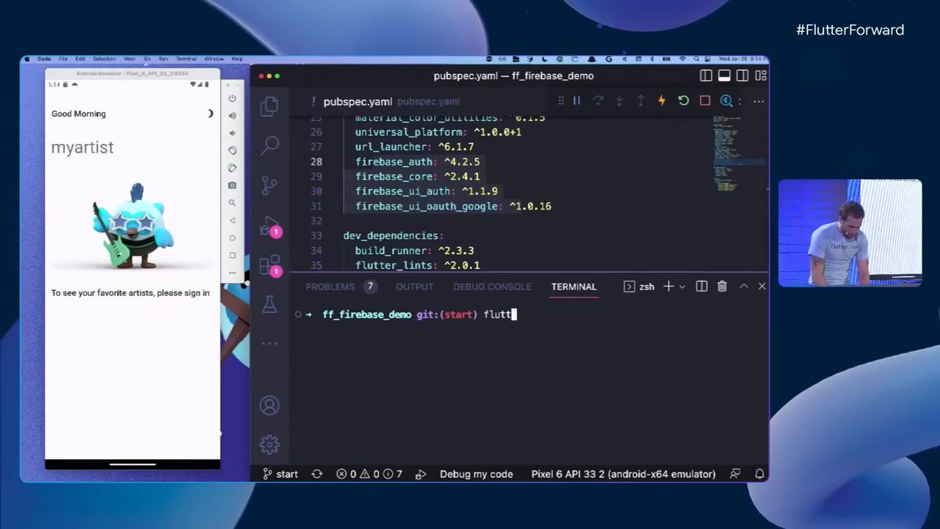
type("erfire configure")
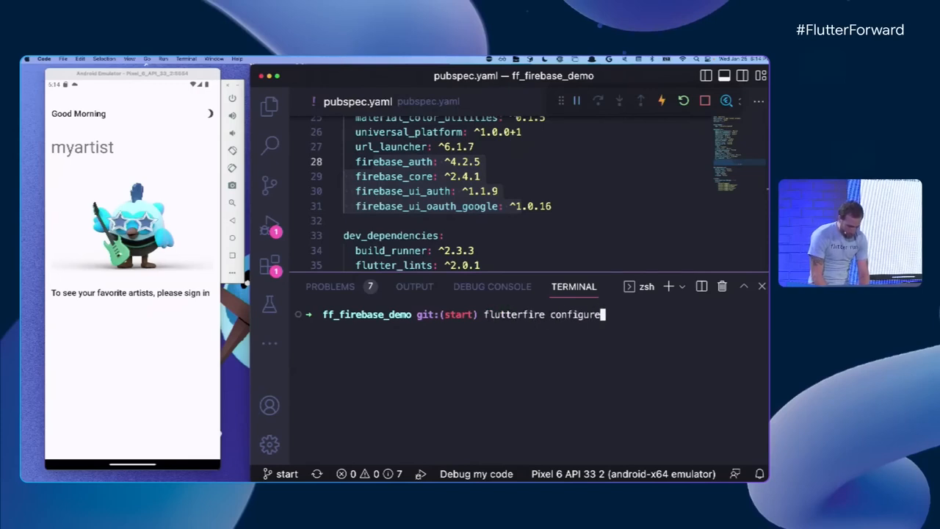
key("enter")
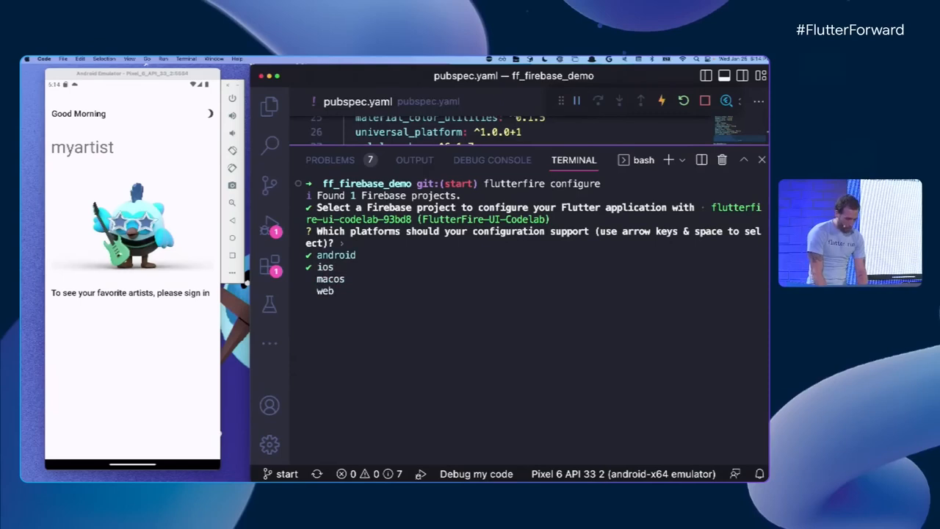
key("enter")
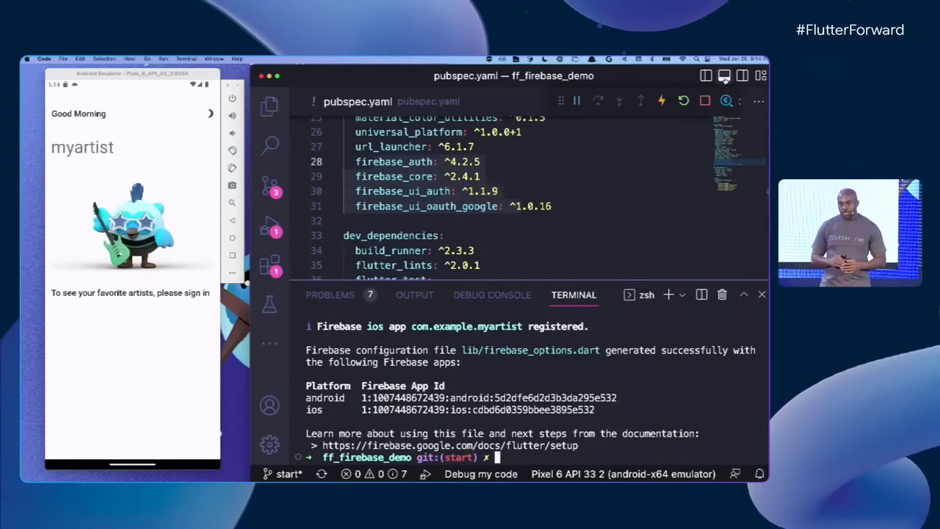
In main.dart, add Firebase imports, then Firebase.initializeApp and FirebaseAuth signOut in main()
key("cmd+p")
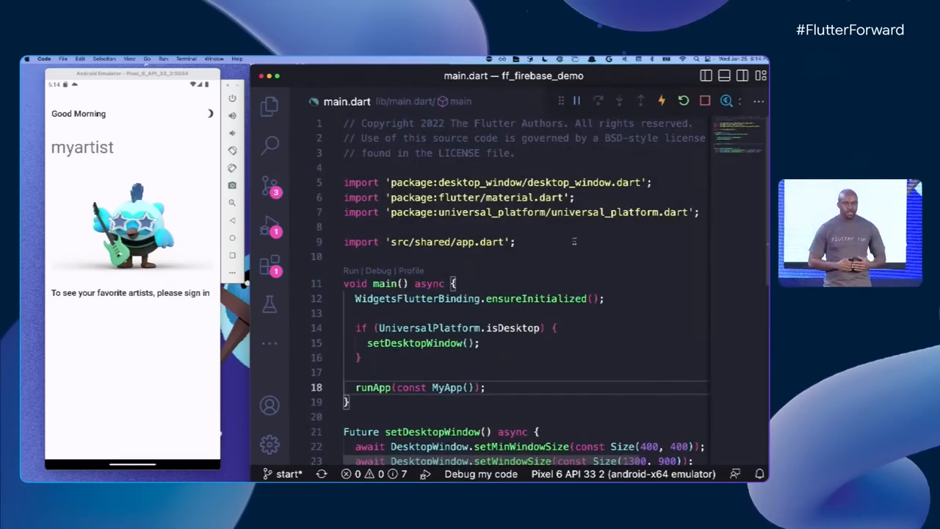
type("import")
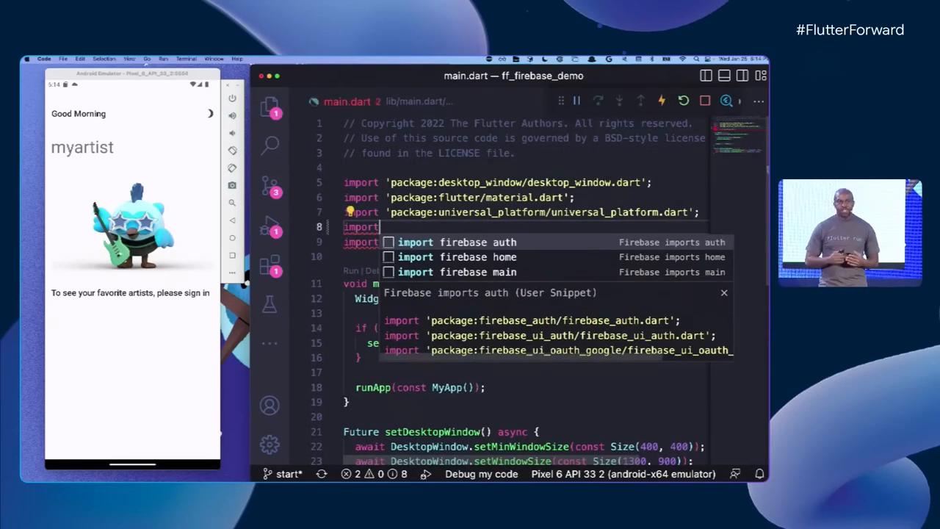
key("Enter")
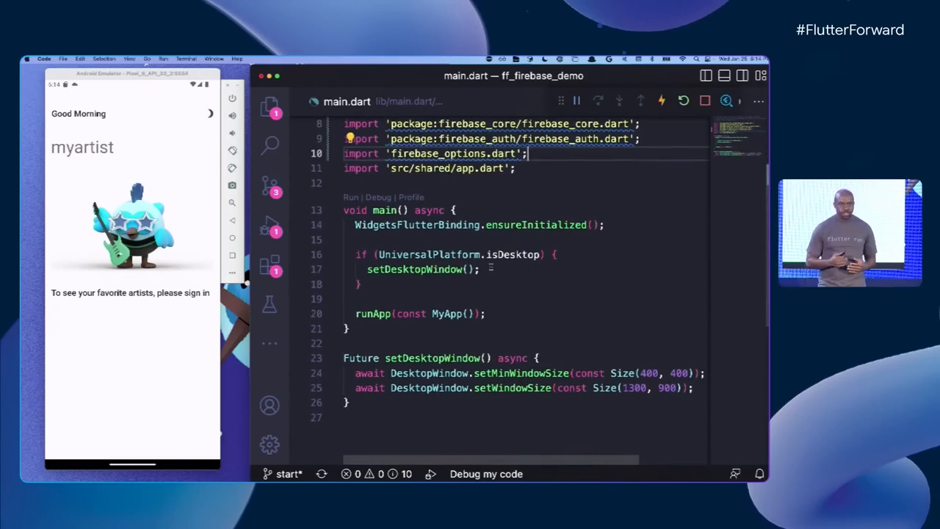
type("initializeApp(options: DefaultFirebaseOptions.c")
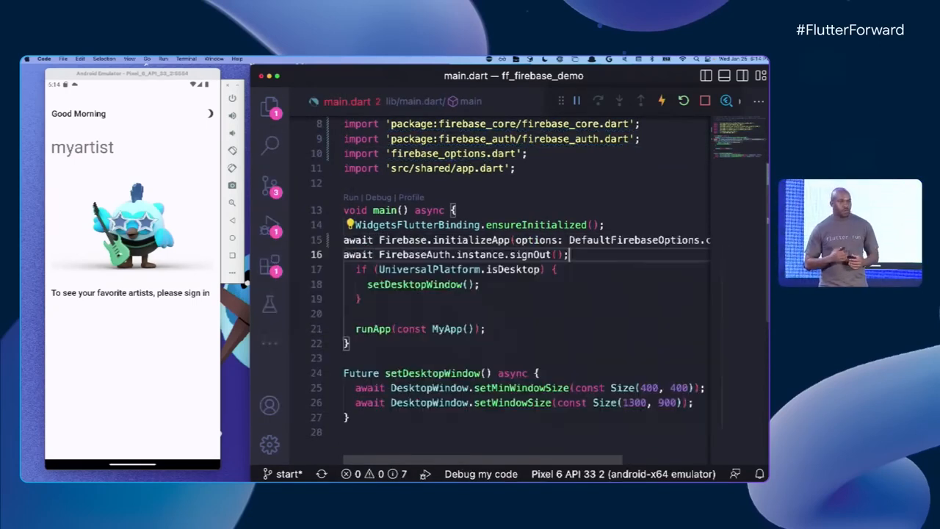
left_click(661, 101)
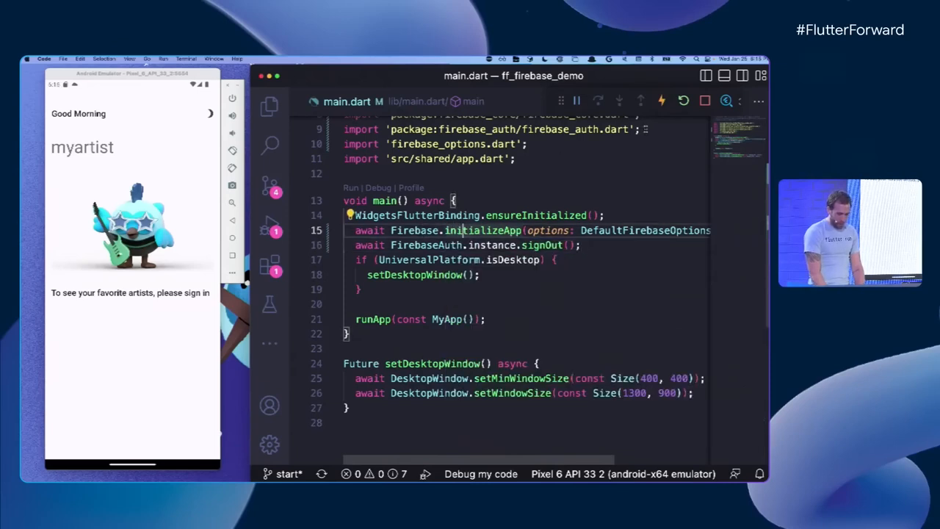
left_click(683, 101)
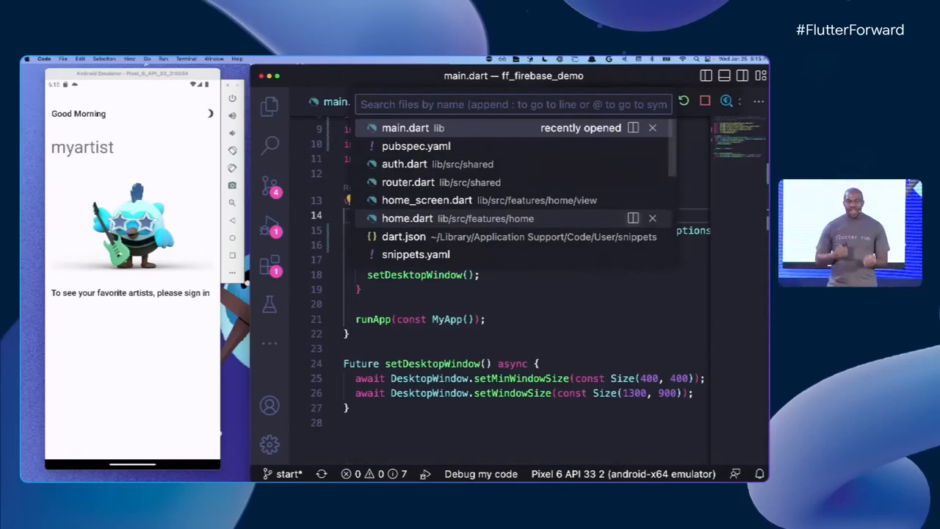
In auth.dart, stream authStateChanges() and show a SignInScreen with a GoogleProvider clientId
type("auth")
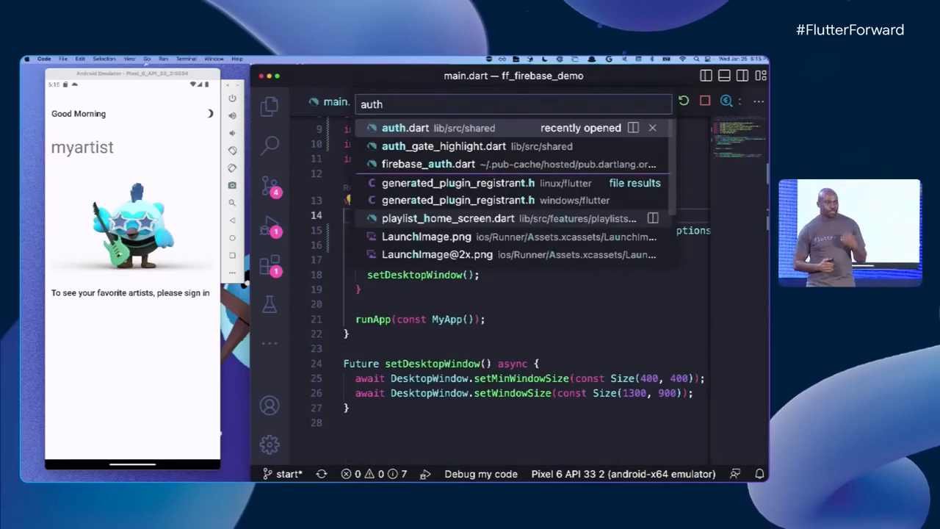
left_click(404, 128)
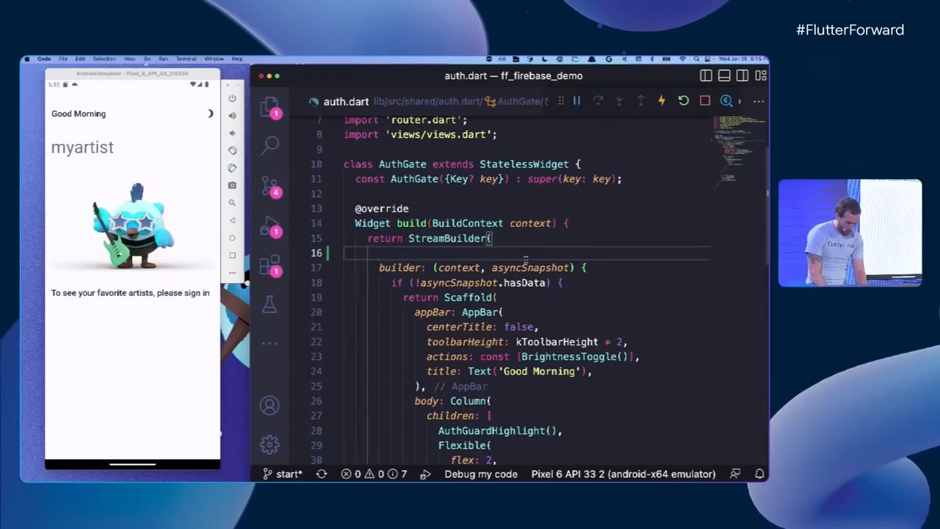
type("stream: FirebaseAuth.instance.authStateChanges(),")
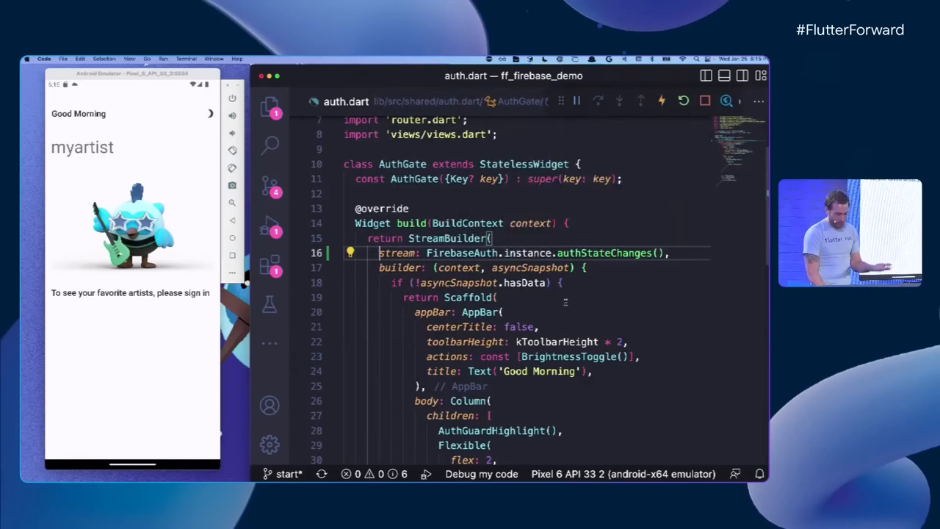
scroll("down", 3)
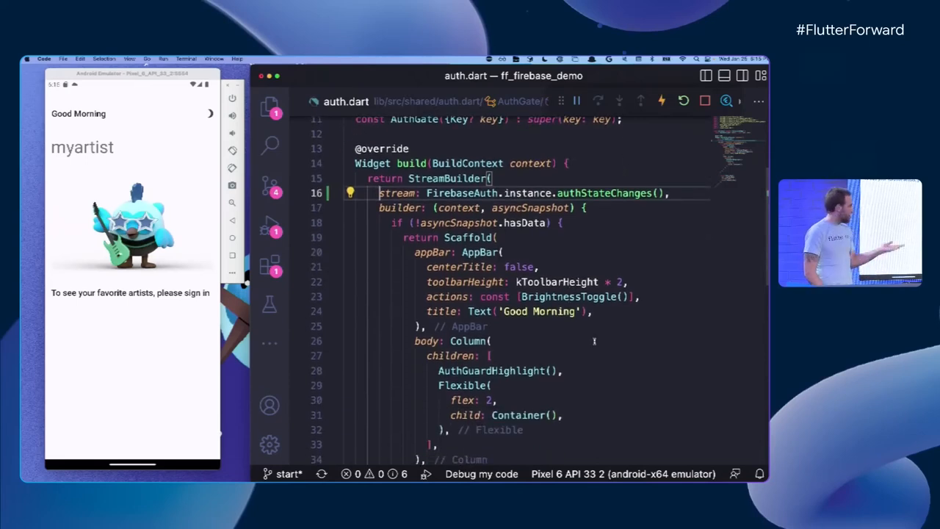
scroll("down", 3)
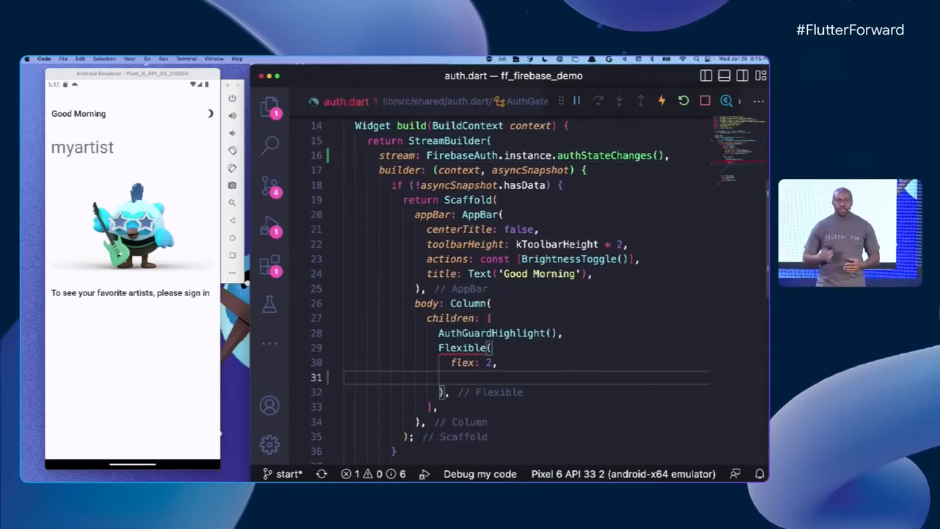
type("child: SignInScreen(providers: [")
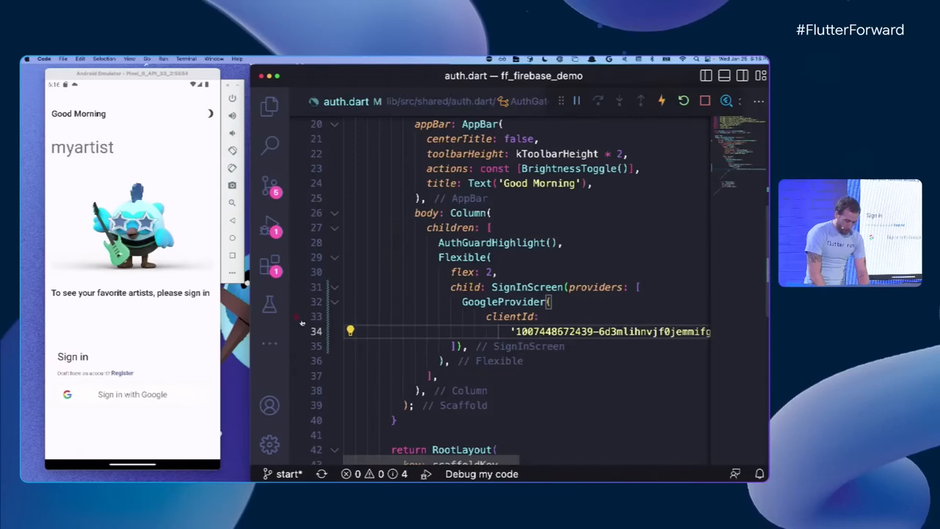
mouse_move(77, 343)
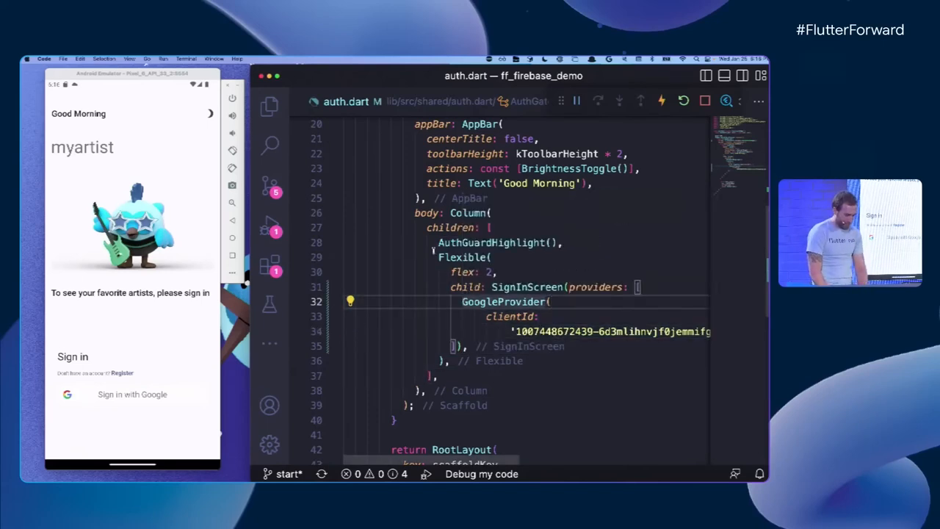
mouse_move(450, 227)
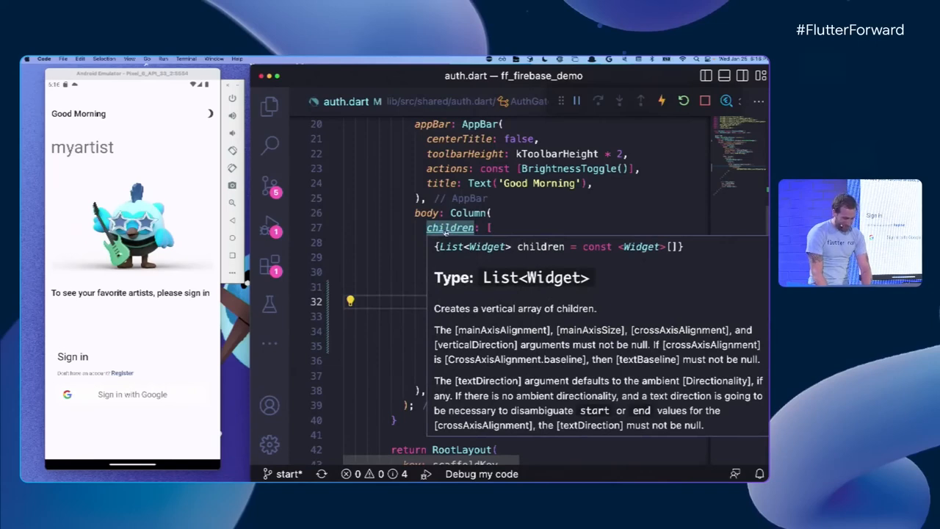
Open home_screen.dart from Quick Open's recent files list
key("cmd+p")
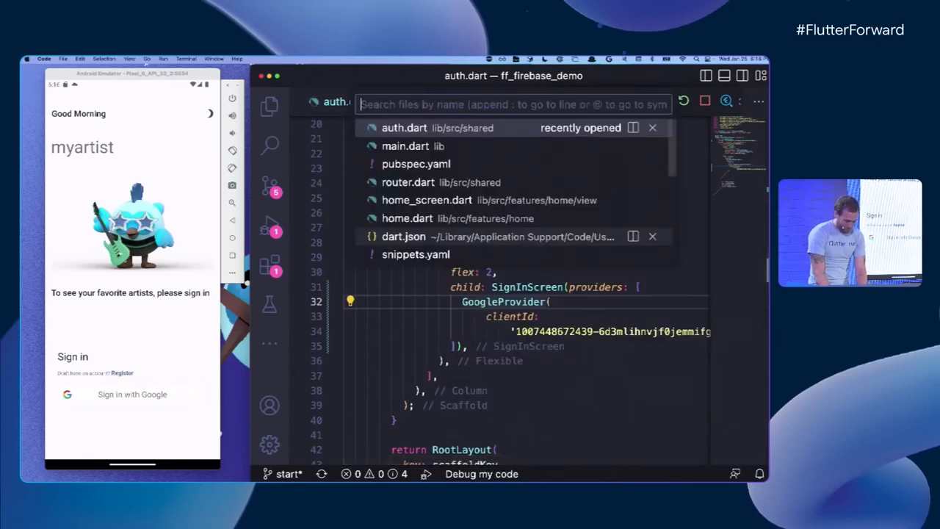
left_click(427, 200)
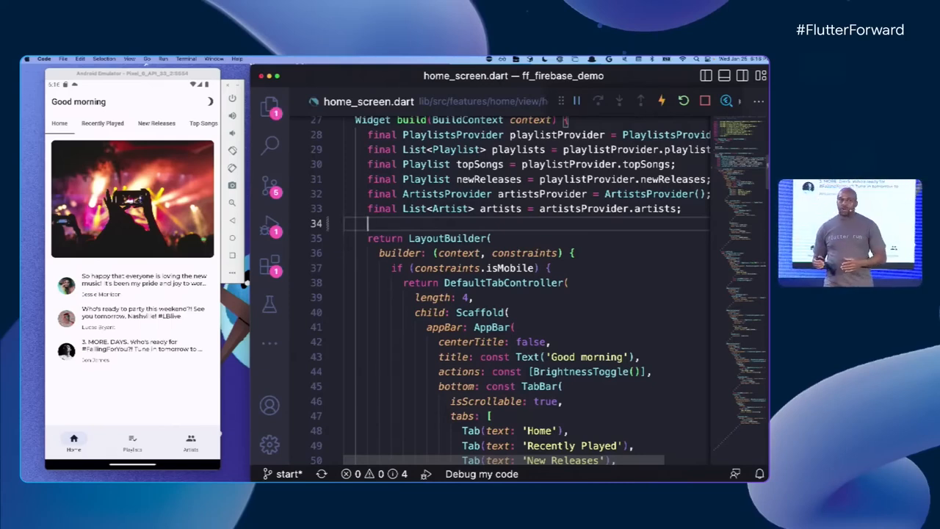
Insert the currentUser snippet and set the AppBar title to 'Good Morning, ${user?.displayName}'
type("curren")
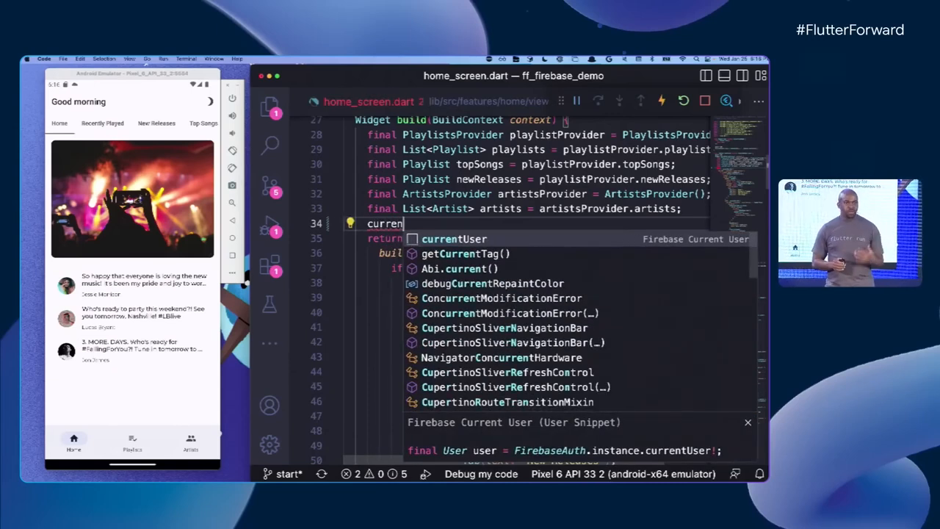
left_click(454, 239)
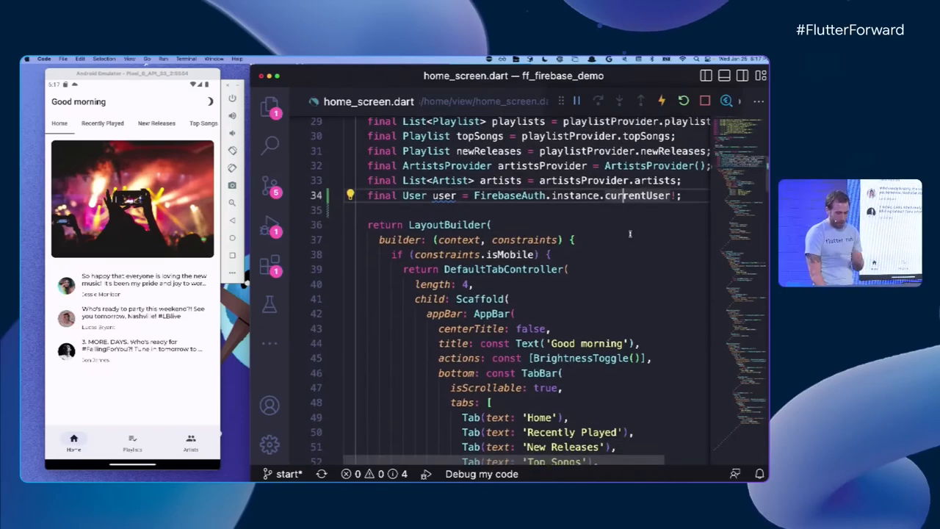
scroll("down", 3)
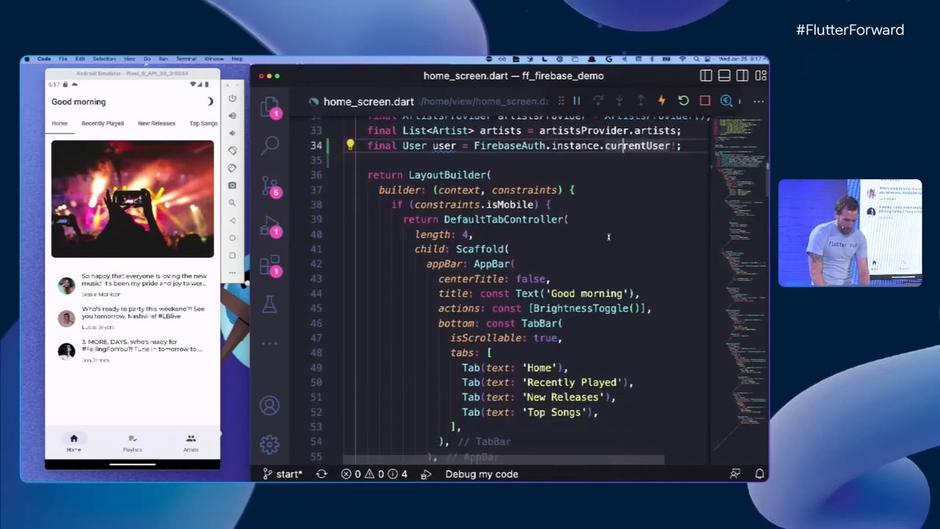
scroll("down", 3)
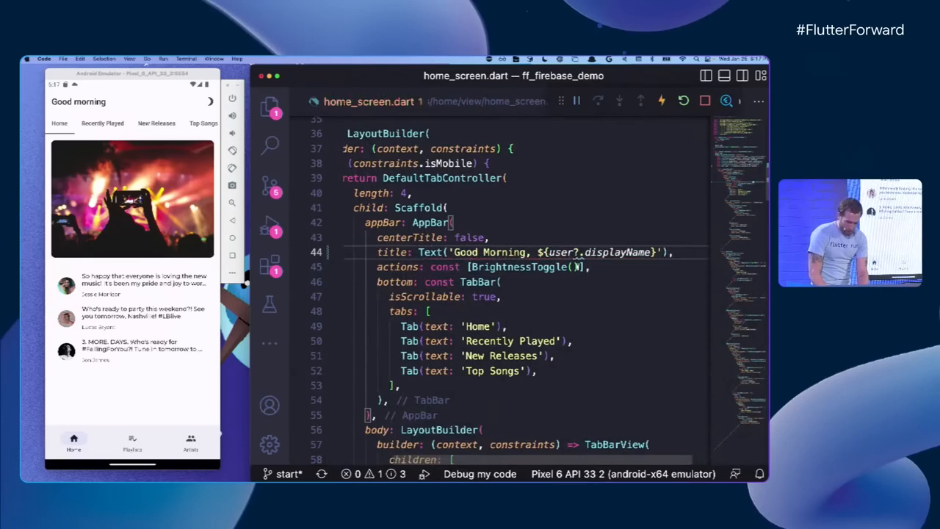
type("User")
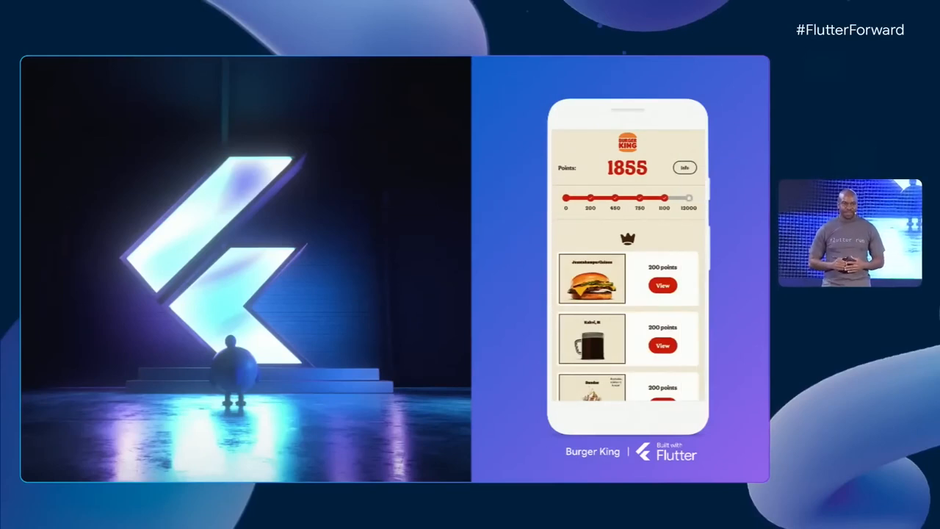
Advance the slides to the Burger King 'Built with Flutter' example
left_click(662, 285)
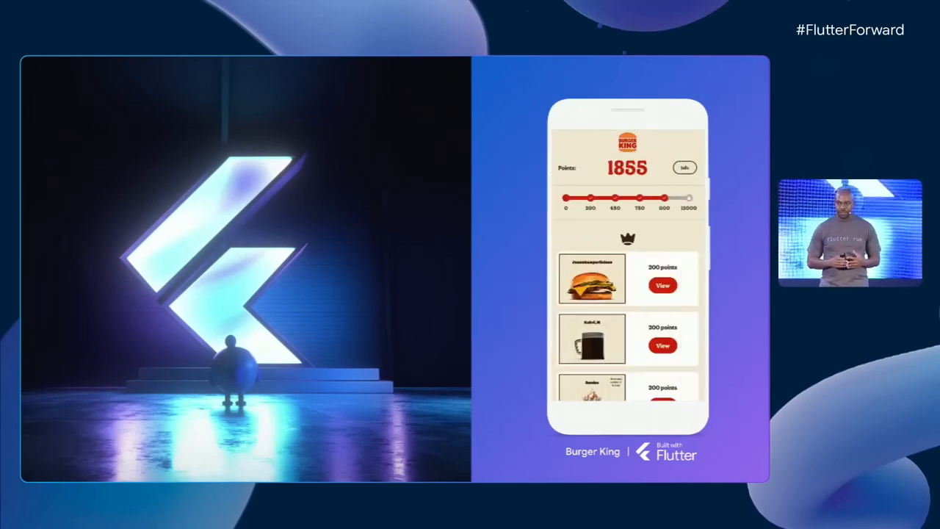
left_click(662, 284)
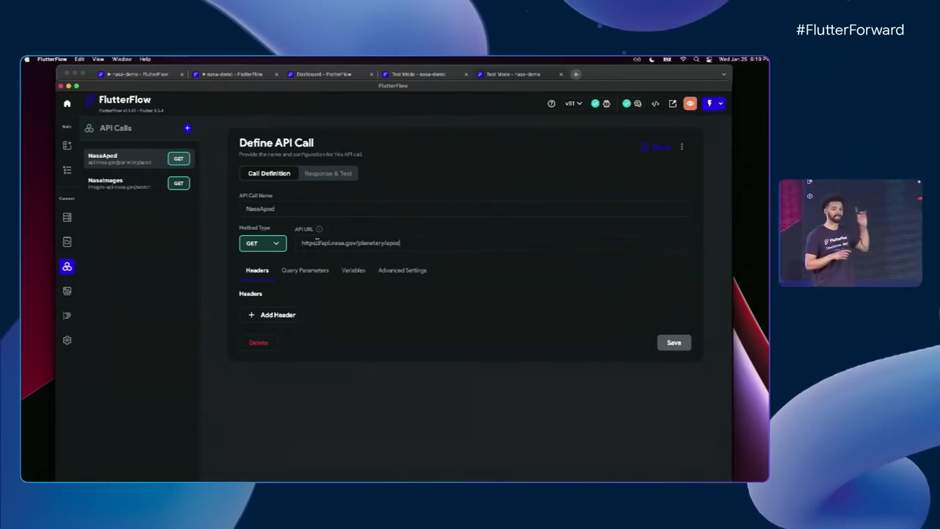
Review NasaApod's query parameters, then its Response & Test JSON paths
left_click(305, 270)
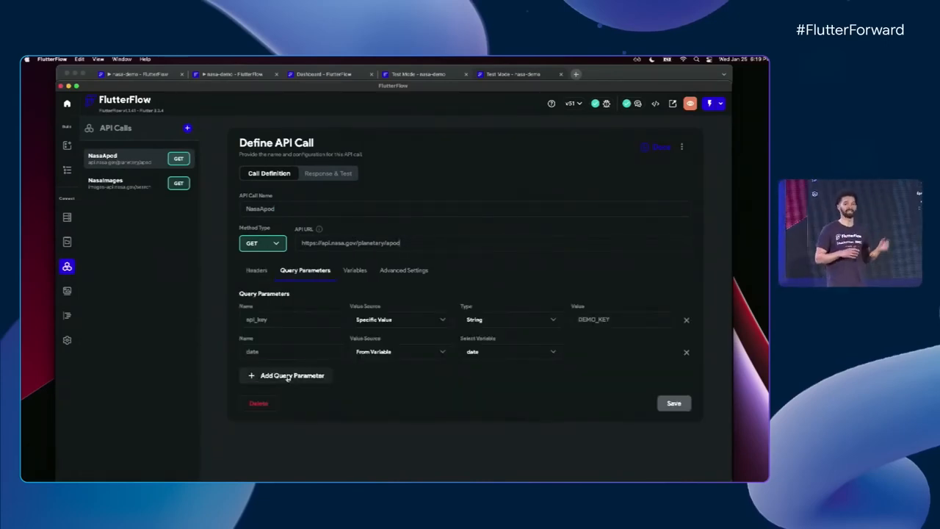
left_click(328, 173)
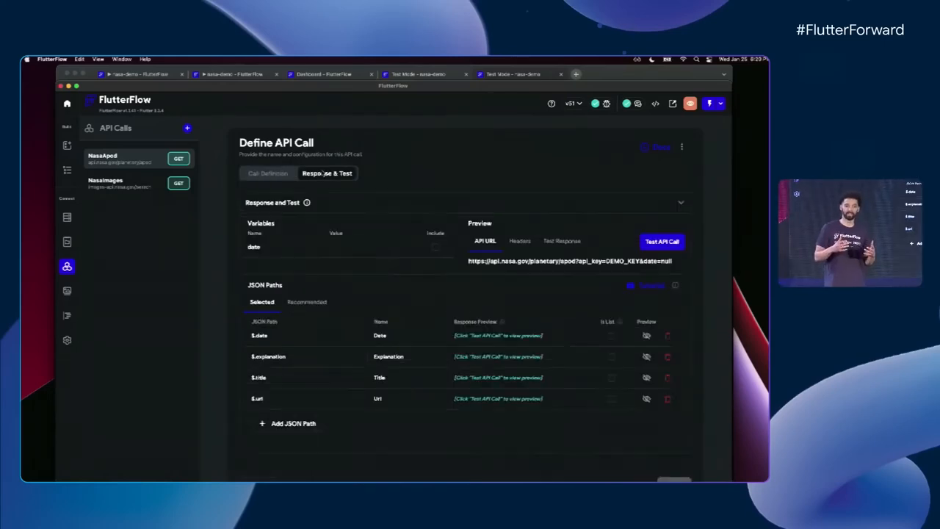
scroll("down", 3)
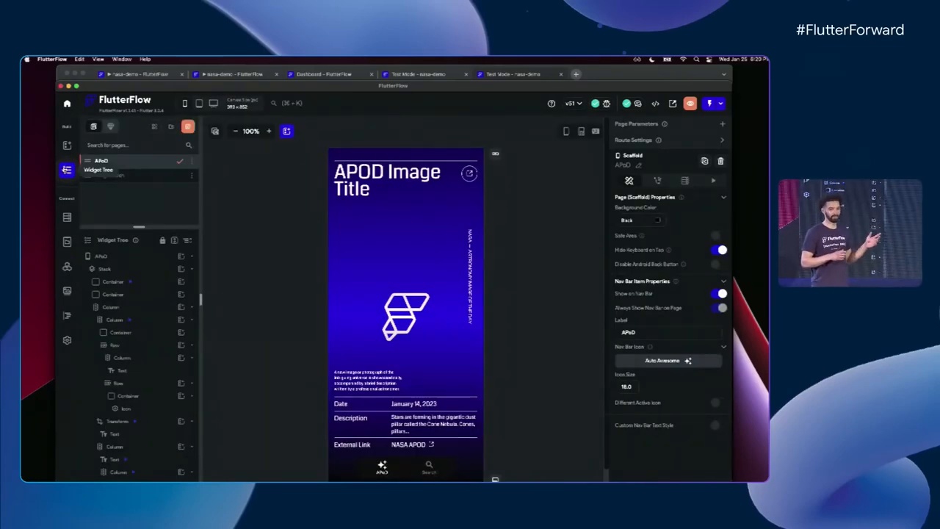
Add a NasaApod API Call backend query to the APoD page's Stack
left_click(105, 268)
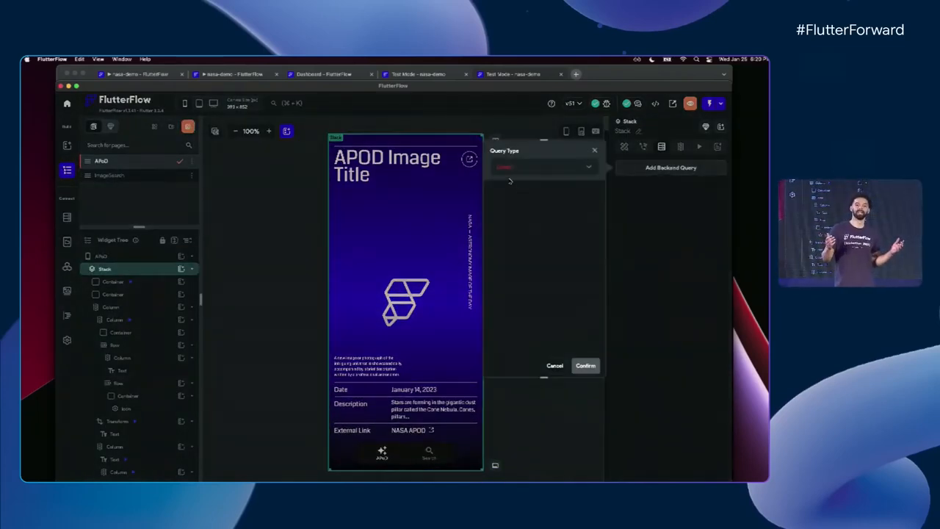
left_click(544, 166)
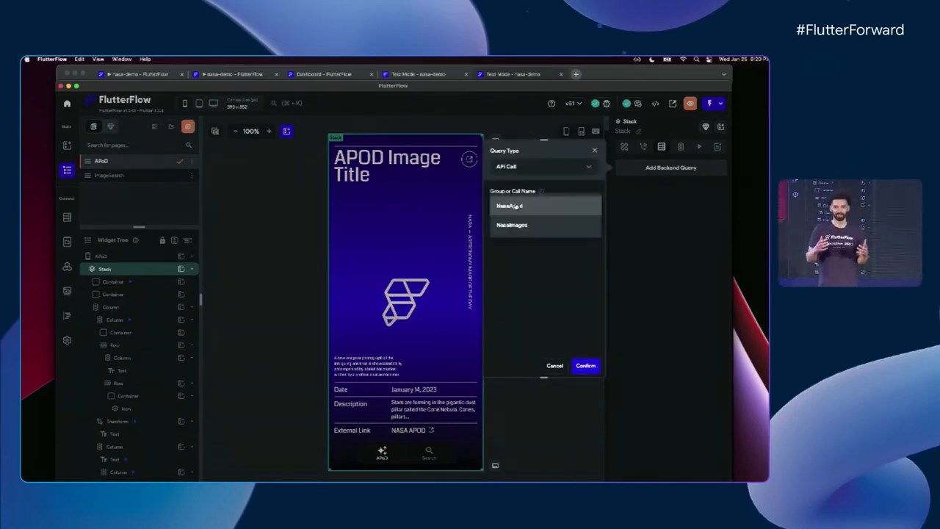
left_click(509, 205)
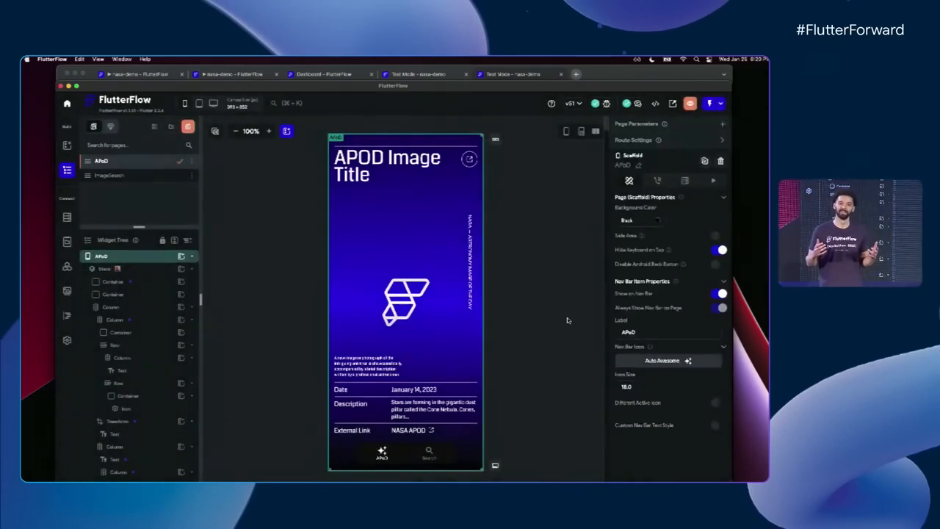
left_click(387, 165)
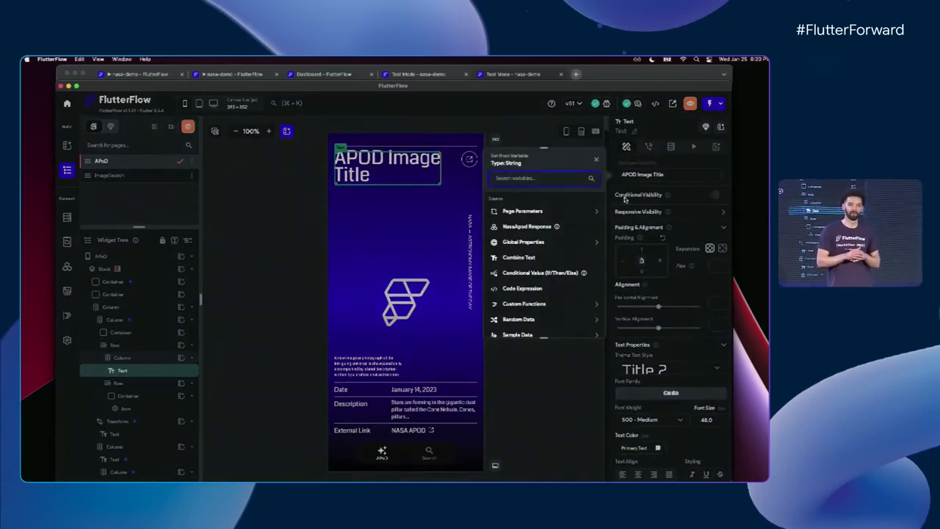
Bind the title and date texts and the container background image to NasaApod response fields
left_click(527, 227)
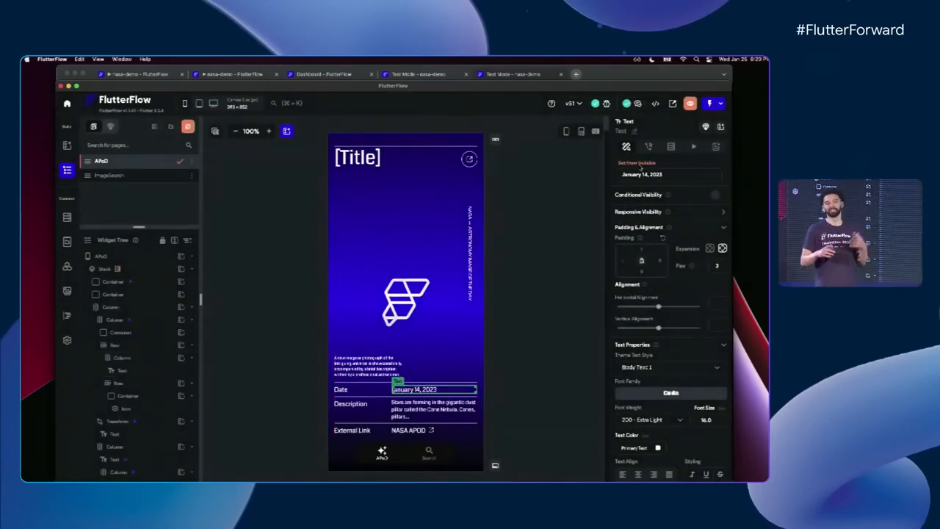
left_click(637, 162)
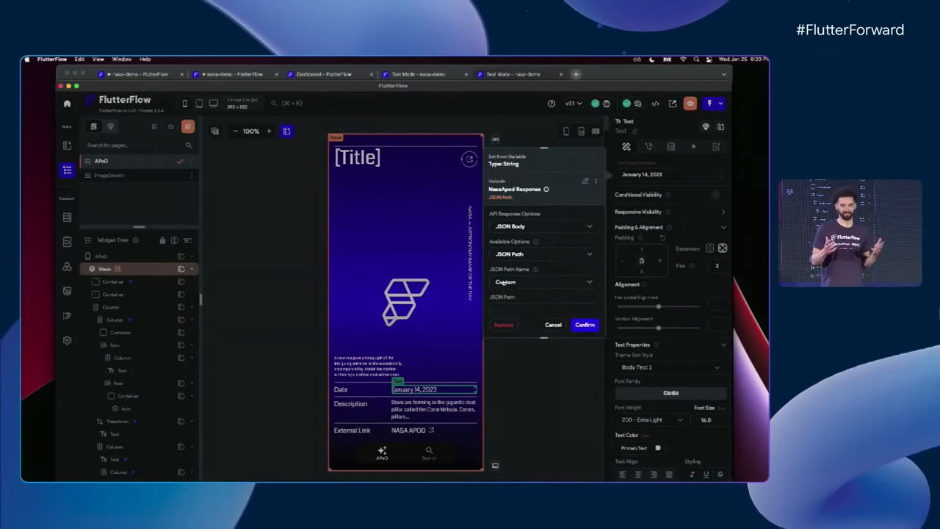
left_click(543, 282)
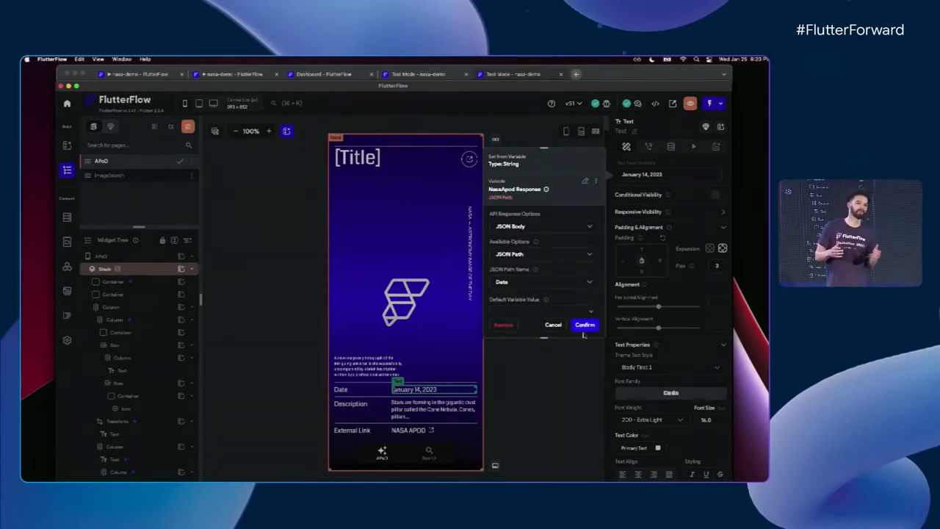
left_click(584, 324)
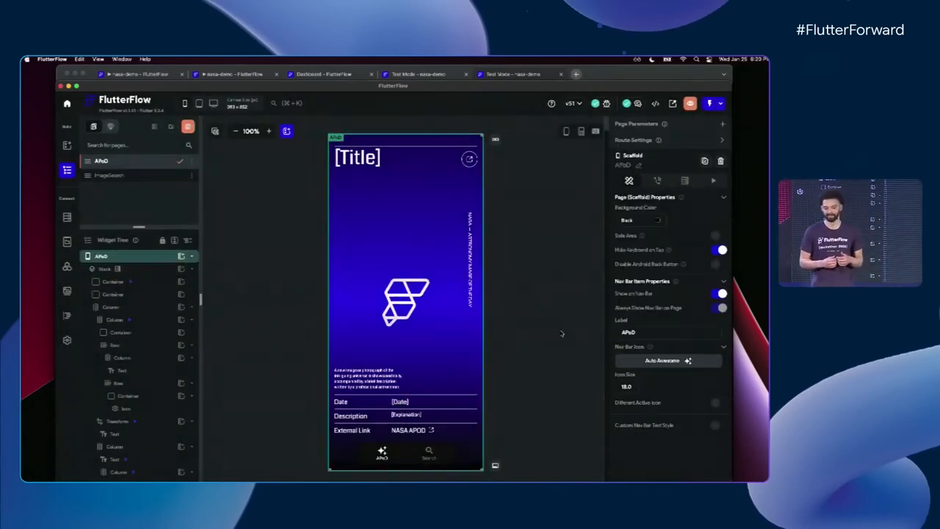
left_click(113, 281)
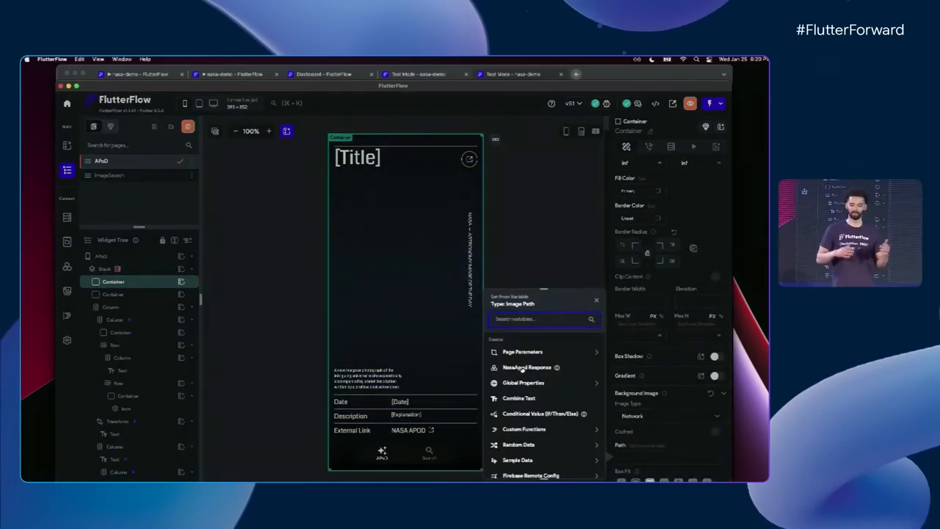
left_click(527, 366)
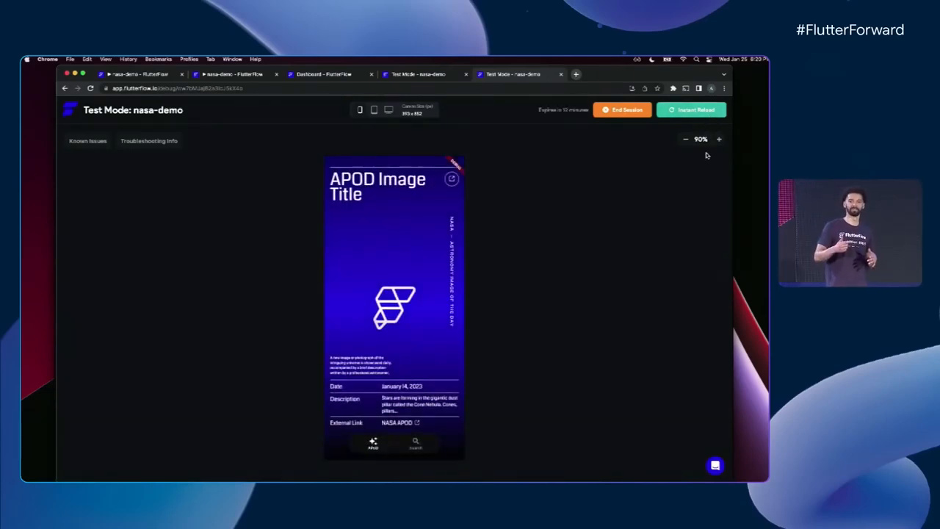
Switch from the Test Mode tab back to the FlutterFlow editor tab
left_click(691, 110)
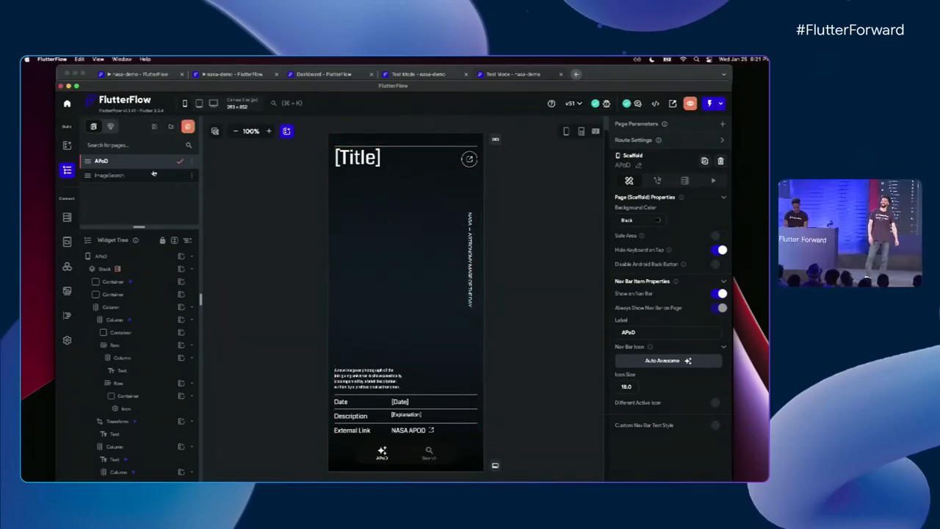
Switch to the empty ImageSearch page and bring up the widget list to add a search row
left_click(109, 175)
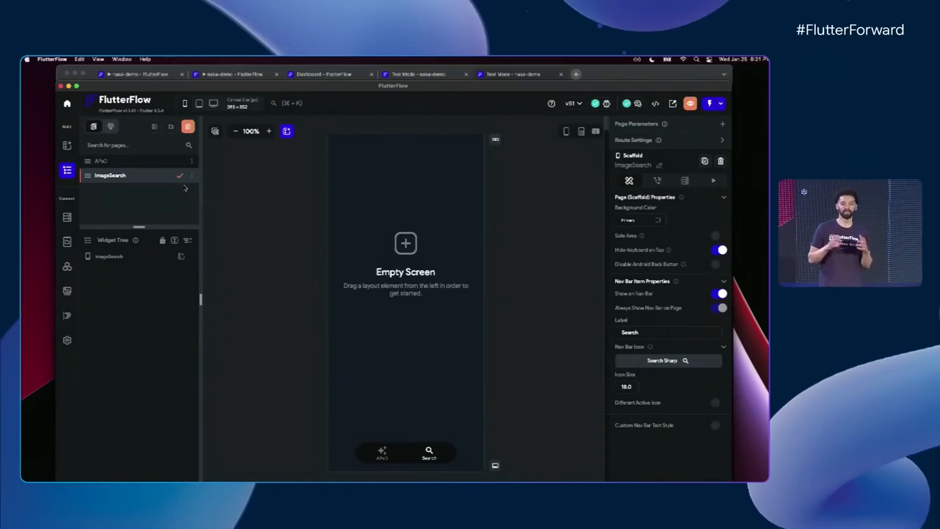
left_click(101, 161)
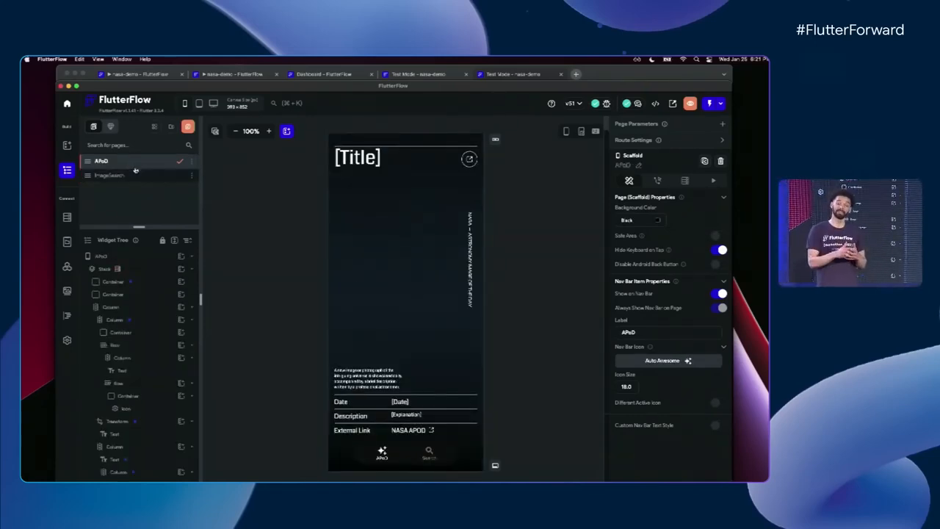
left_click(105, 268)
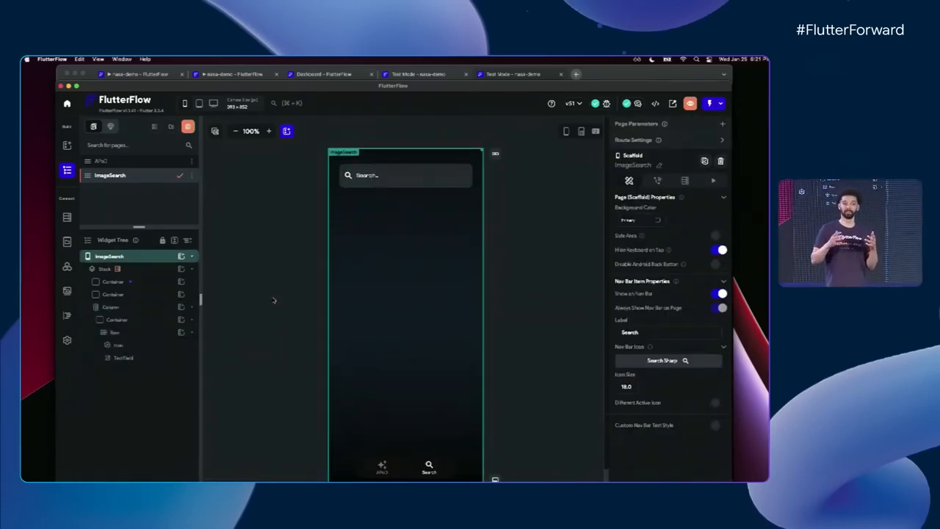
left_click(404, 174)
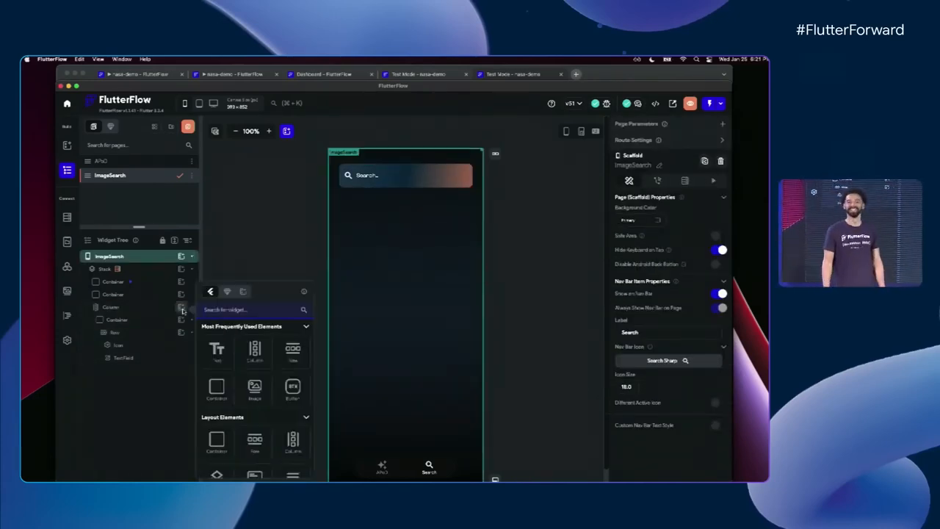
Insert a StaggeredView ('stag') whose network Image child has rounded corners, then select the grid
type("stagg")
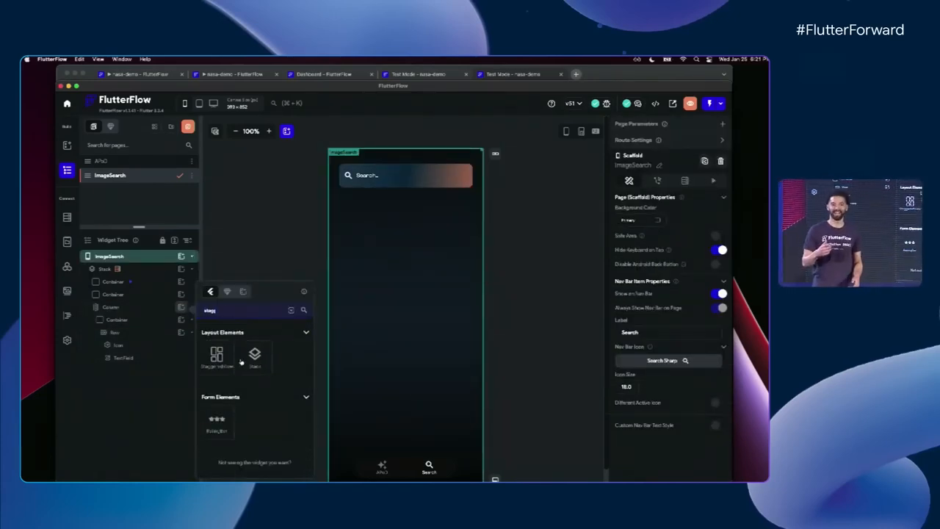
left_click(217, 354)
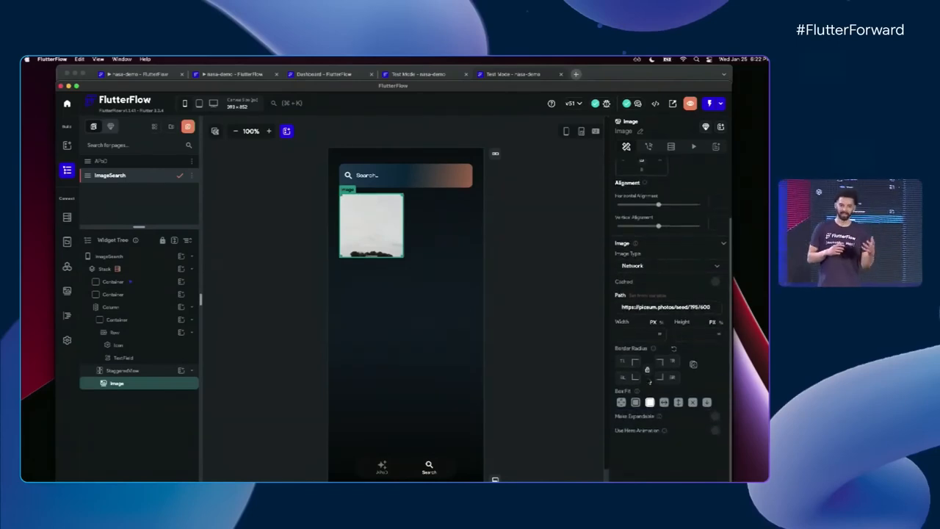
left_click(110, 256)
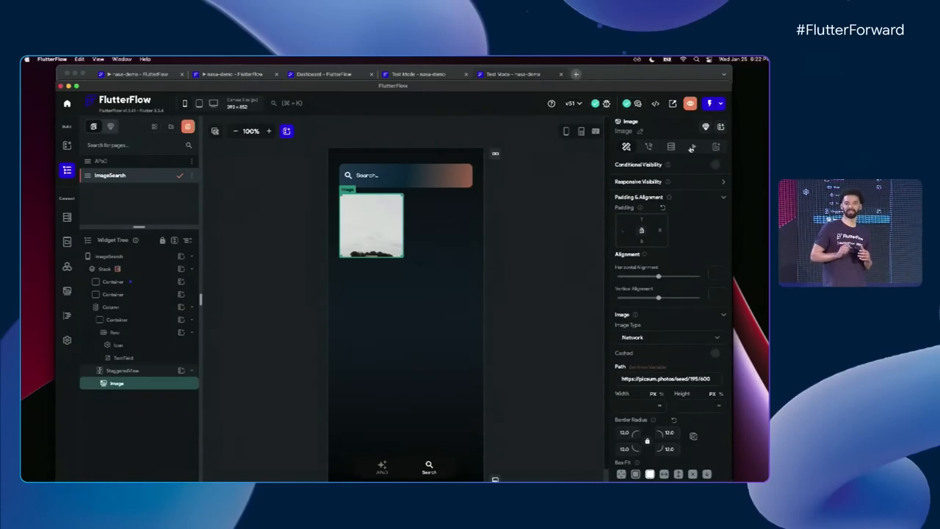
left_click(691, 146)
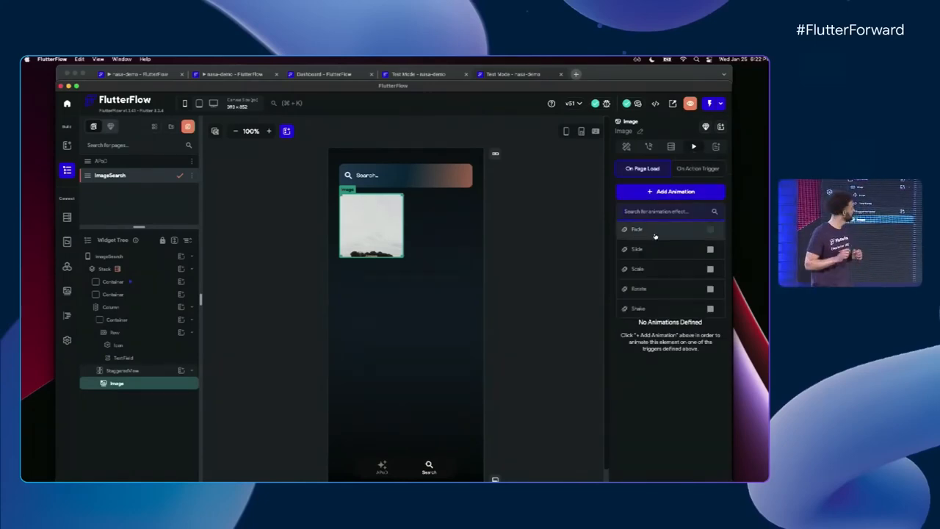
left_click(636, 229)
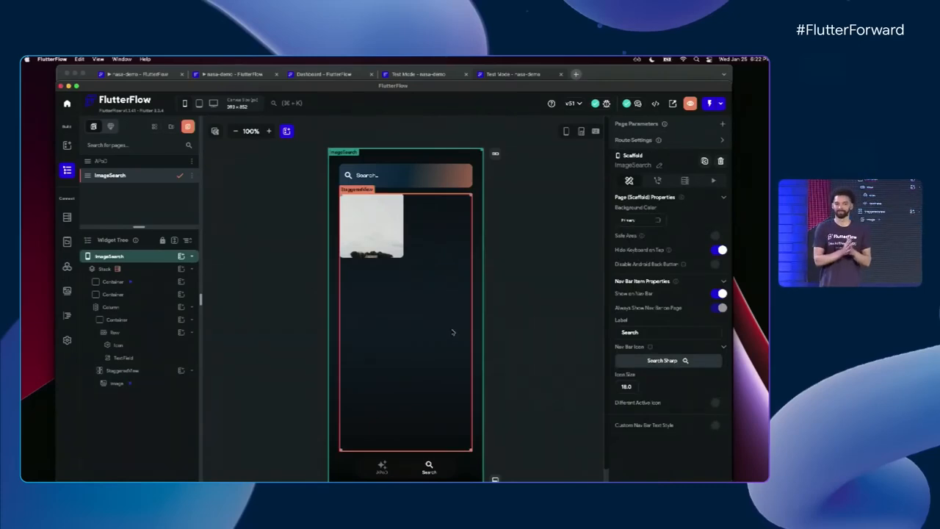
left_click(123, 370)
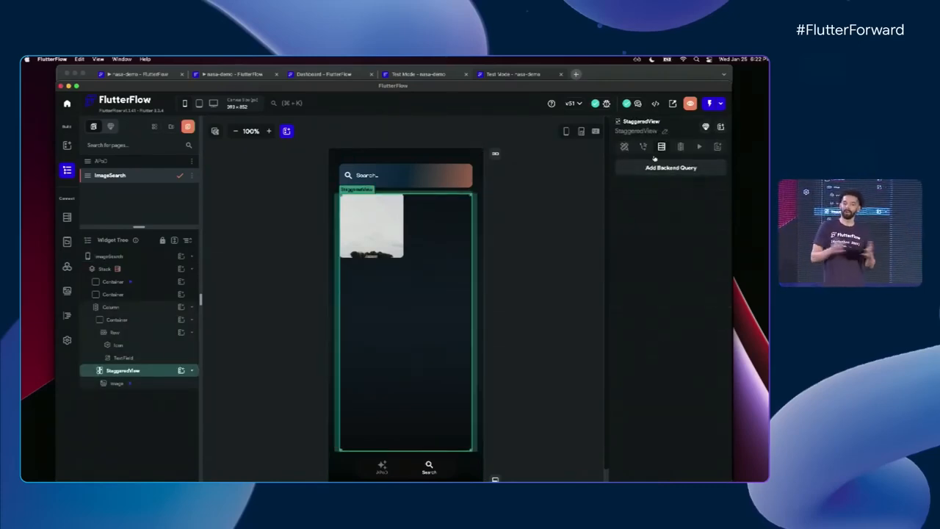
Query the NasaImages API call with searchTerm from the search field, updating the page on change
left_click(670, 168)
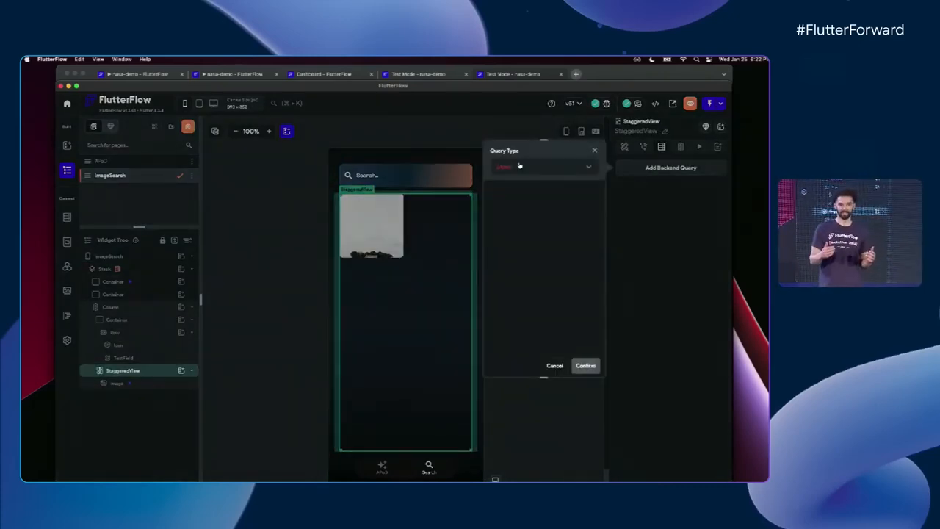
left_click(544, 166)
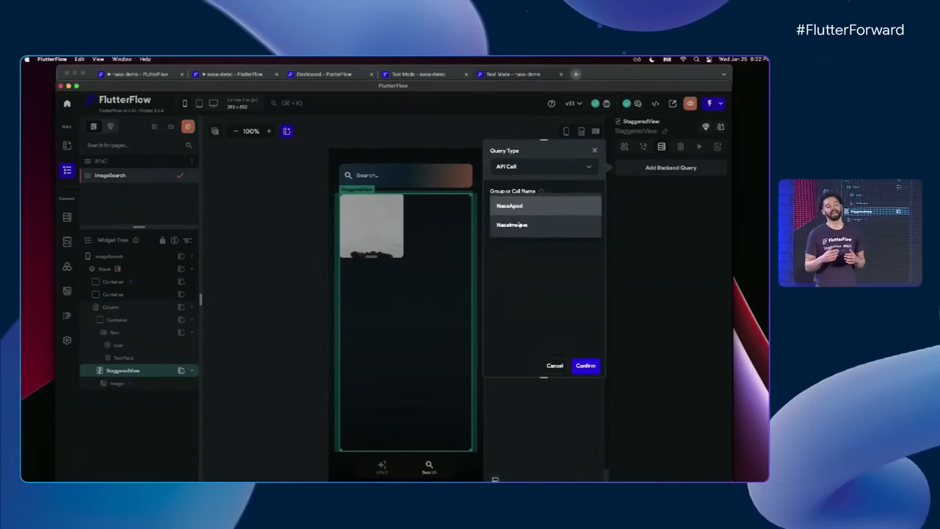
left_click(512, 225)
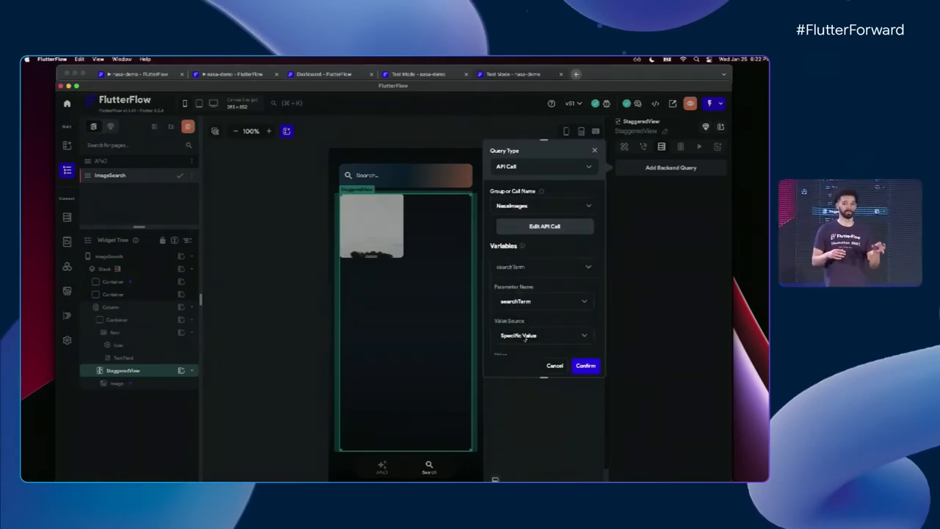
left_click(543, 336)
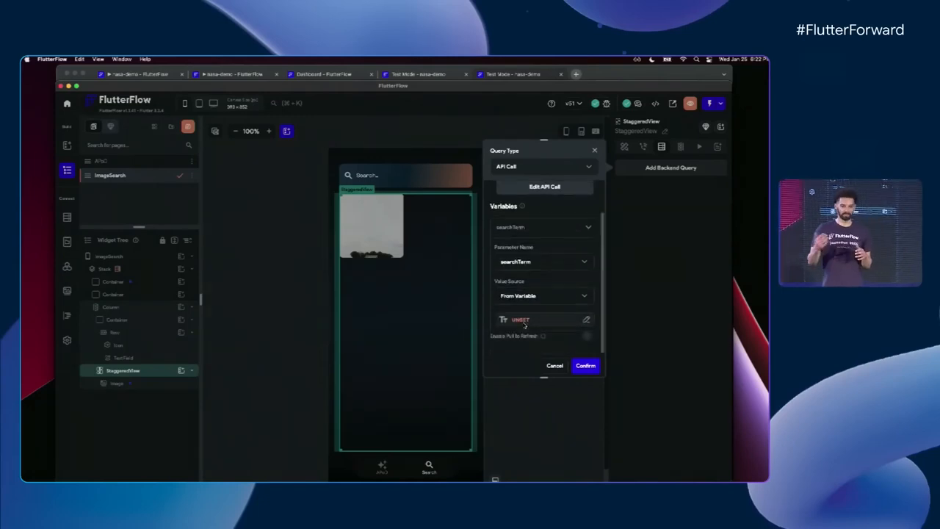
left_click(519, 319)
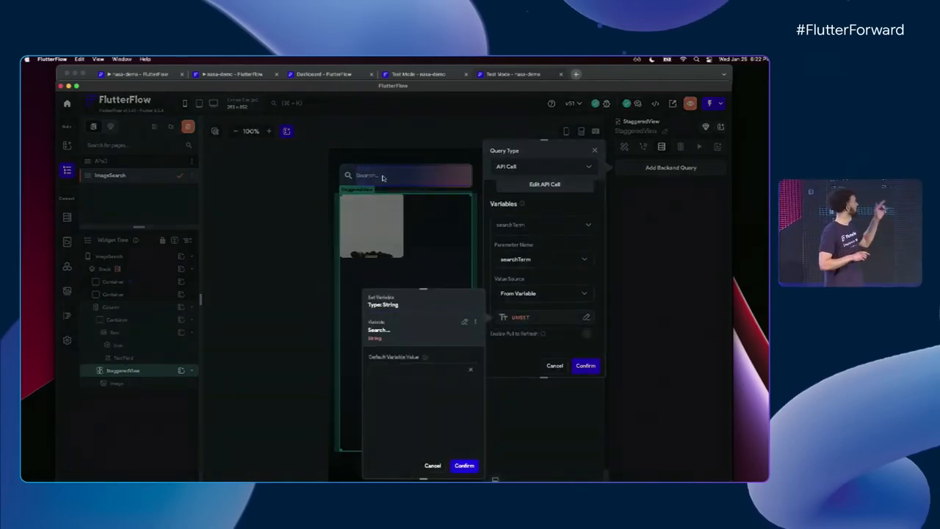
left_click(585, 365)
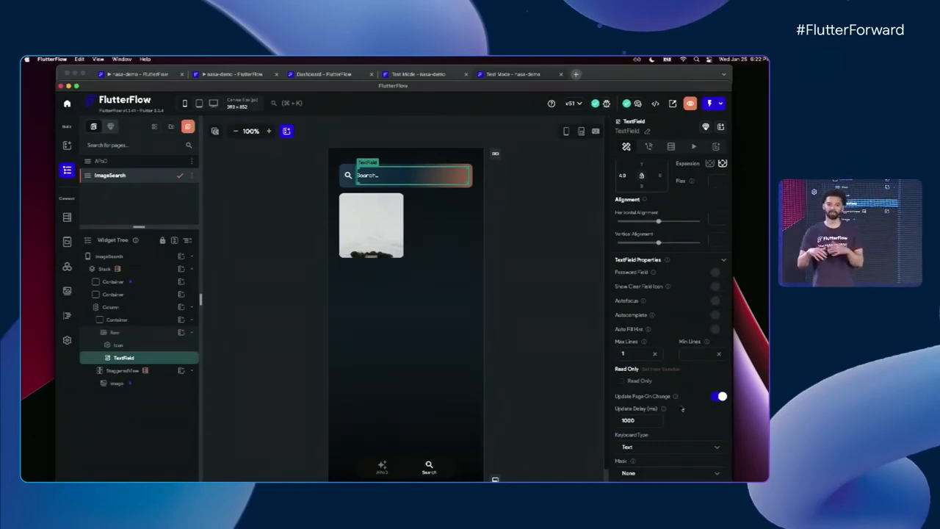
left_click(123, 370)
type("imageU")
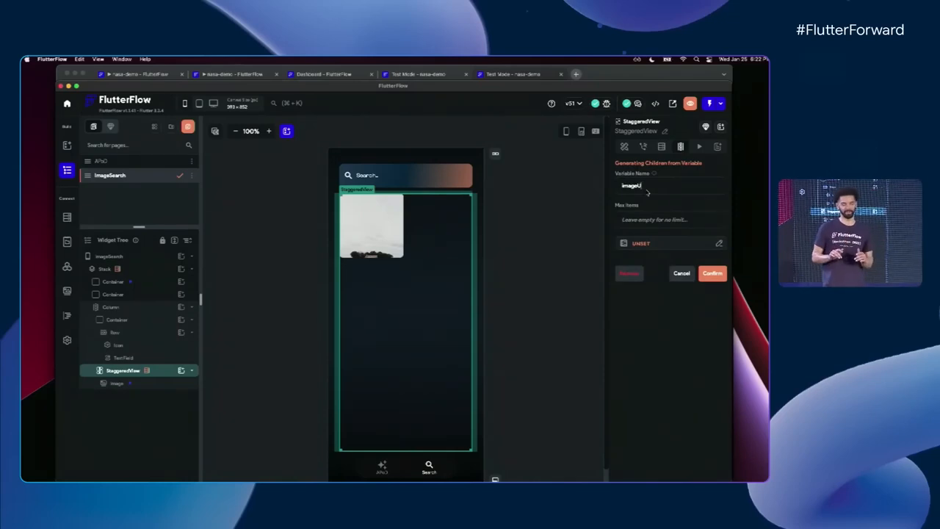
Generate the grid's children from the NasaImages response's imageUrls JSON path
left_click(633, 185)
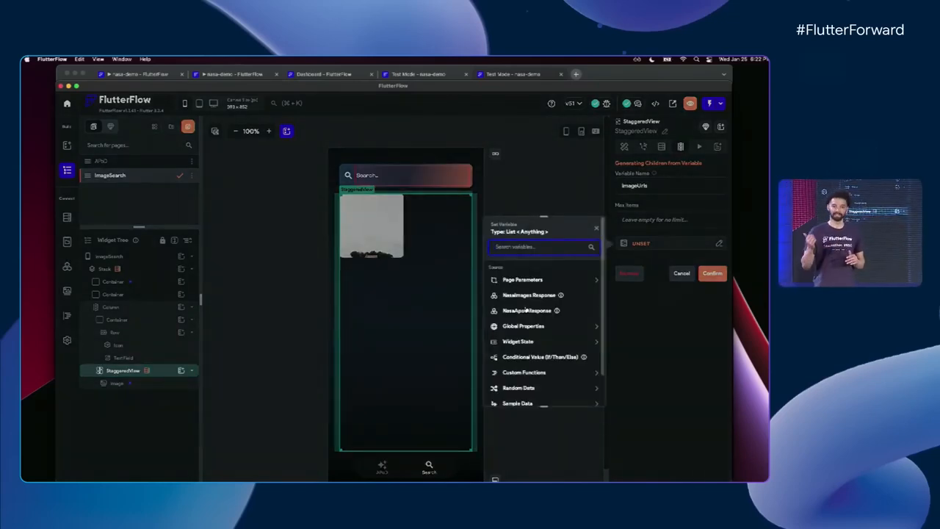
left_click(528, 294)
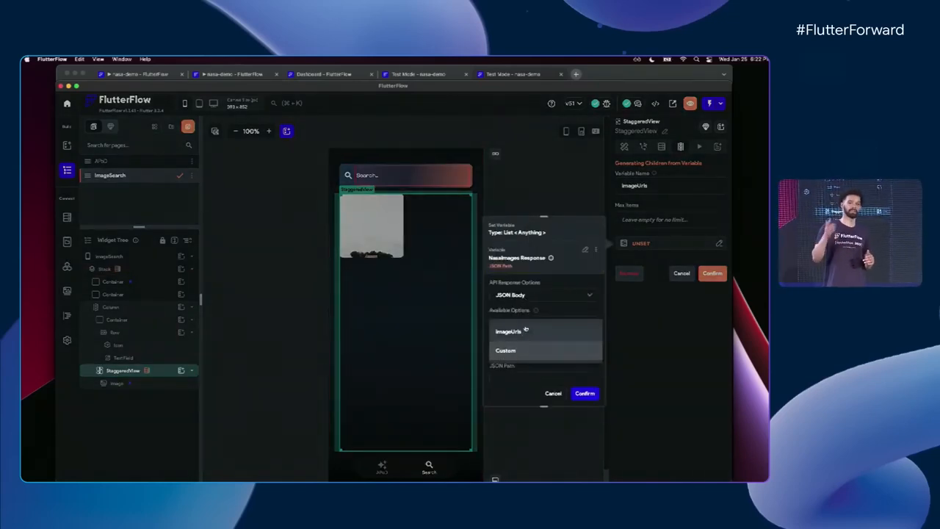
left_click(508, 330)
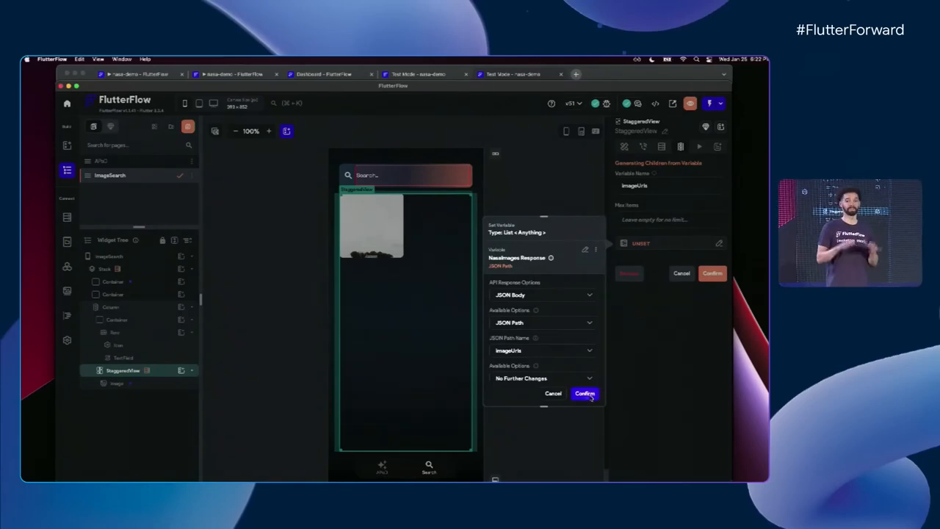
left_click(585, 393)
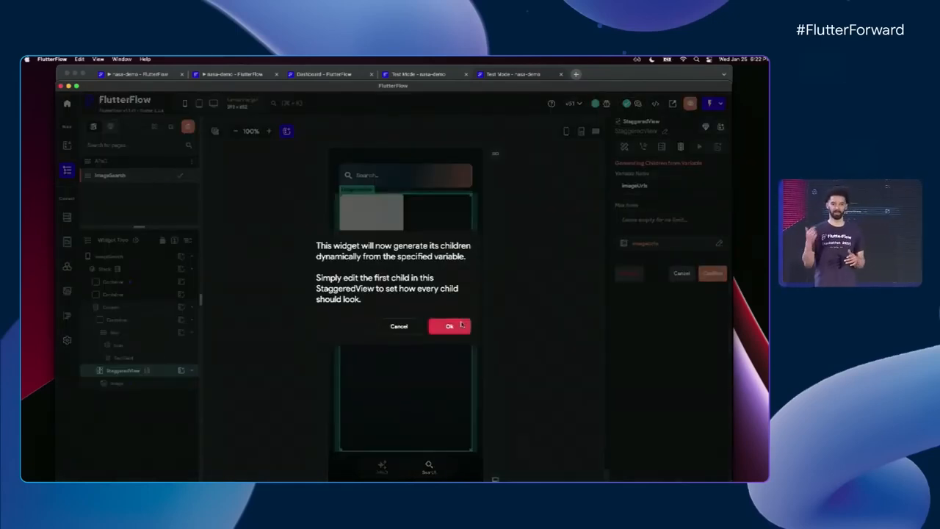
left_click(449, 326)
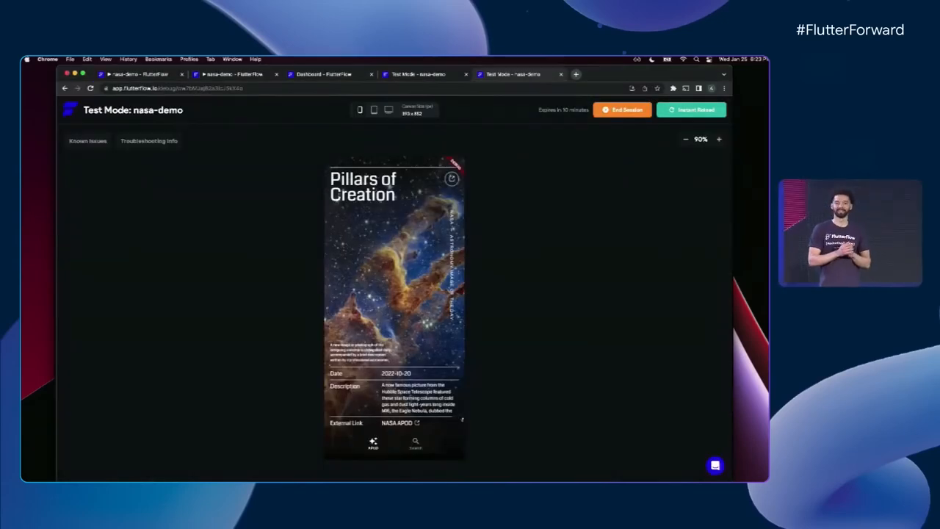
Run Instant Reload repeatedly until the test app shows the image grid
left_click(692, 109)
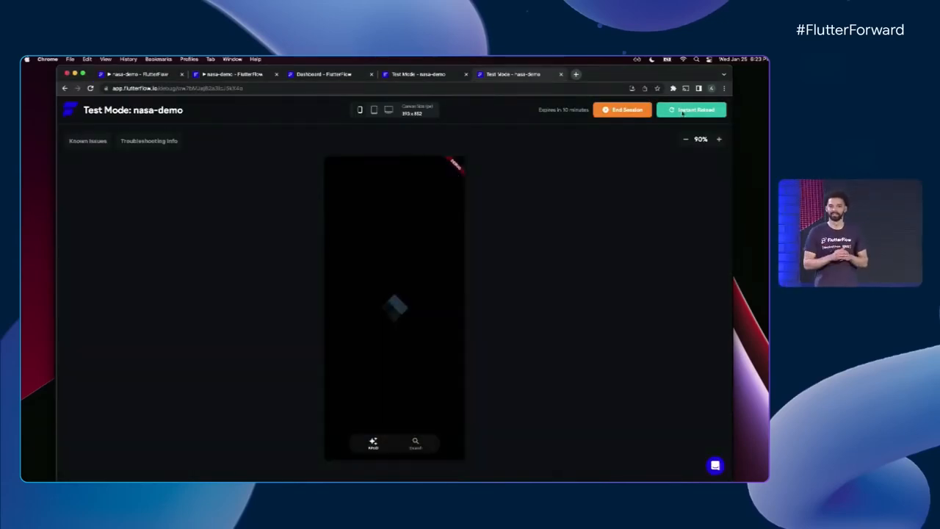
left_click(691, 109)
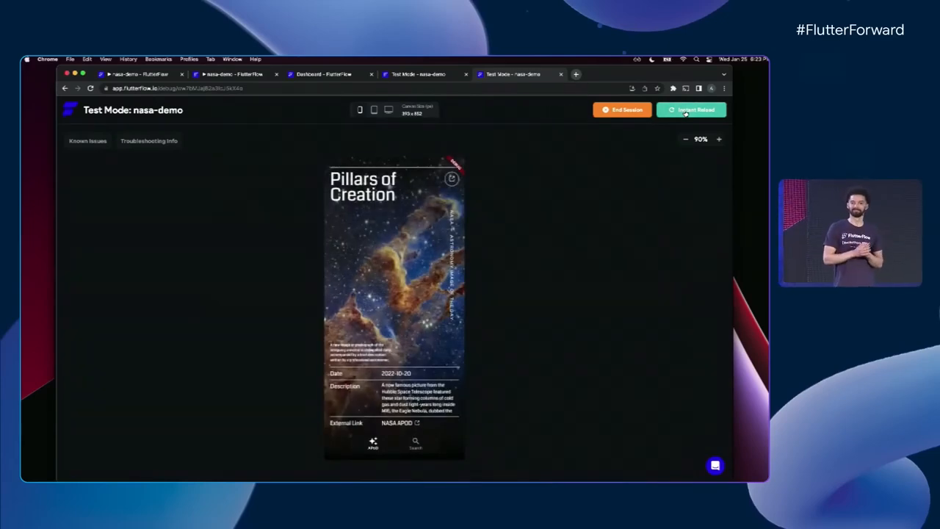
left_click(691, 110)
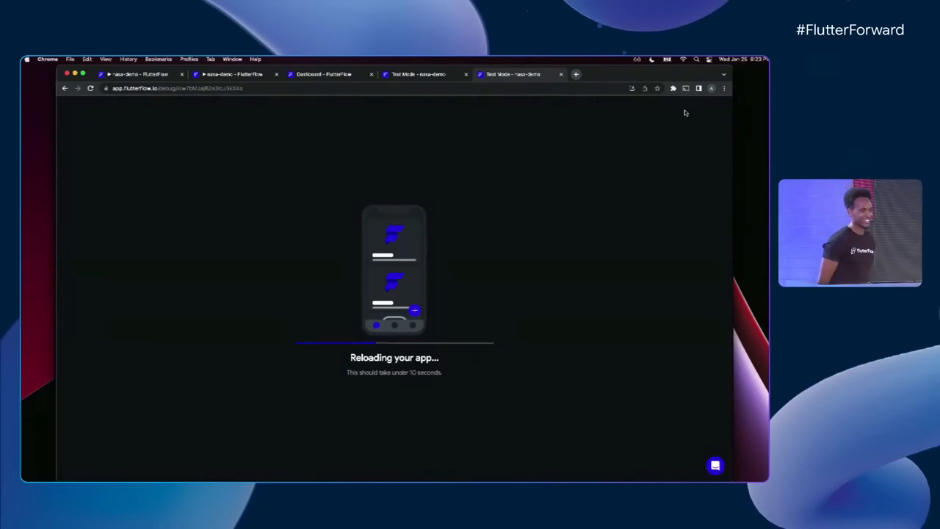
left_click(690, 109)
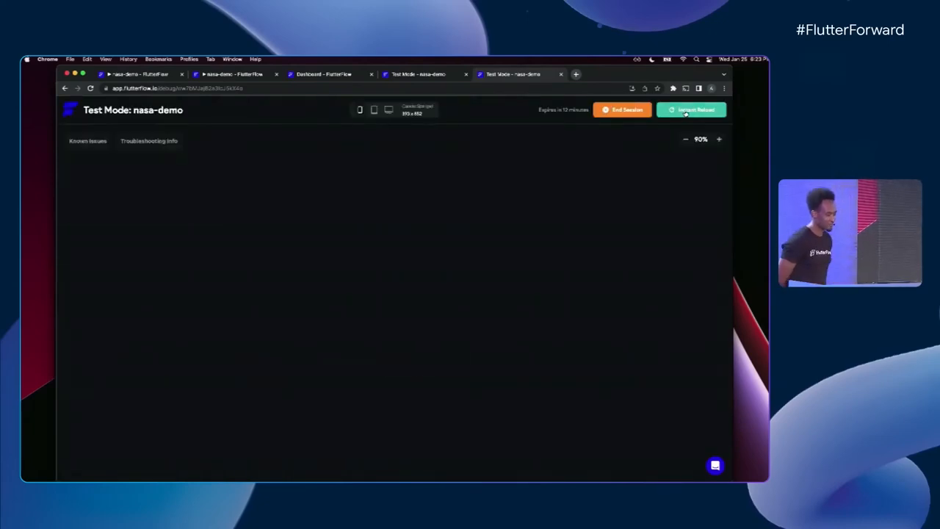
left_click(690, 109)
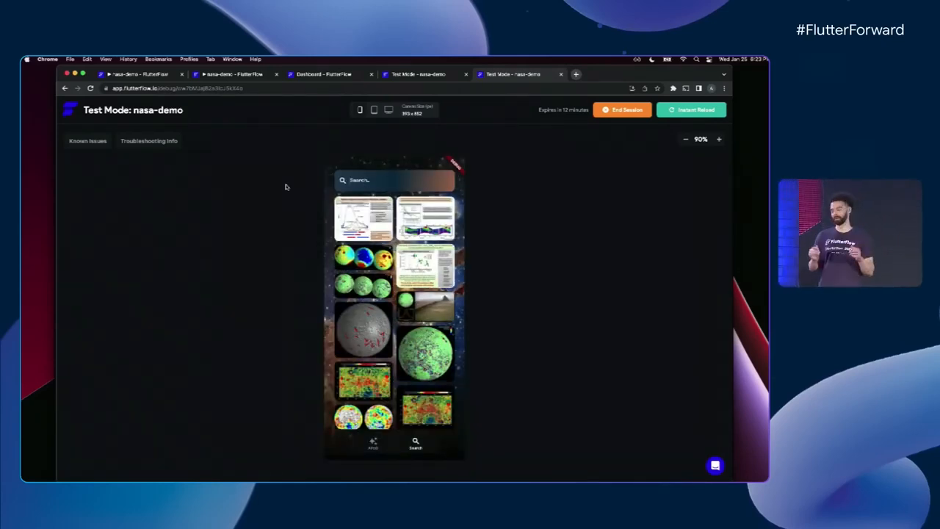
Search the test app's image grid for 'supernova'
type("supernova")
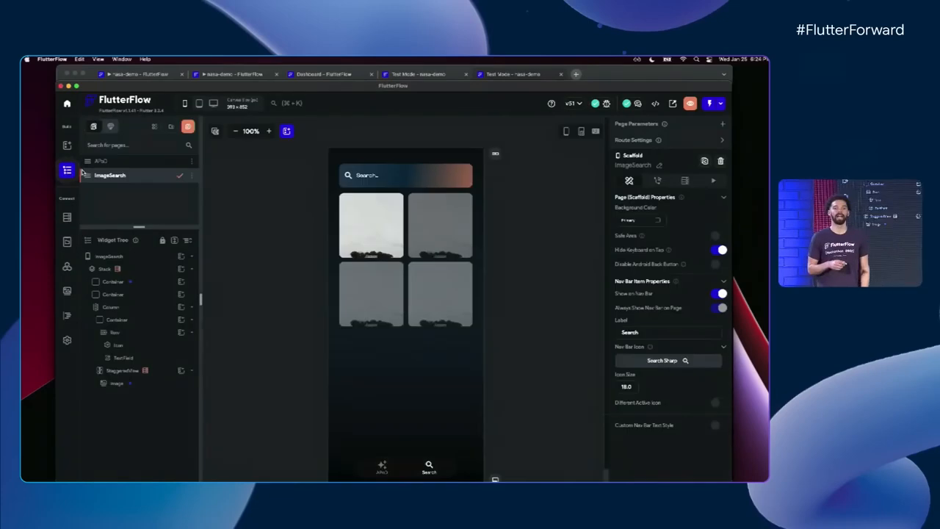
From the APoD page, go to Settings and Integrations and open the Languages section
left_click(100, 161)
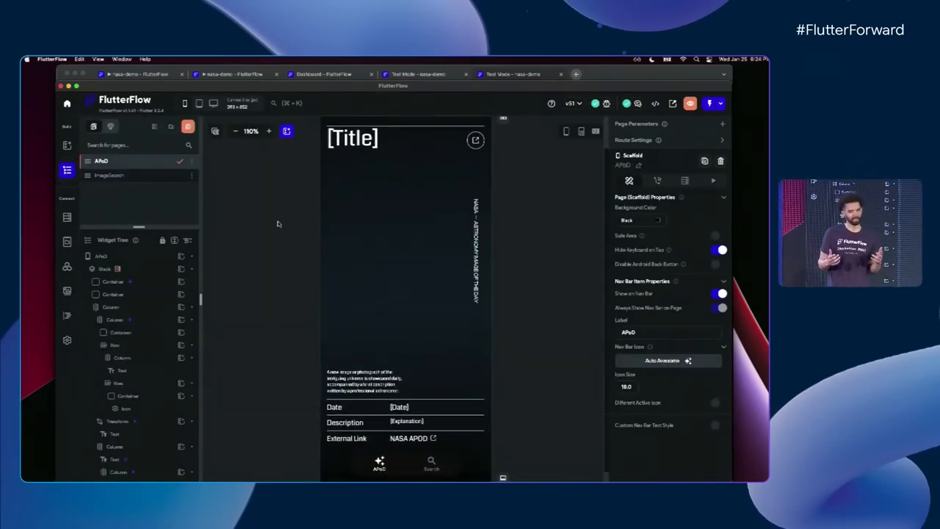
left_click(67, 340)
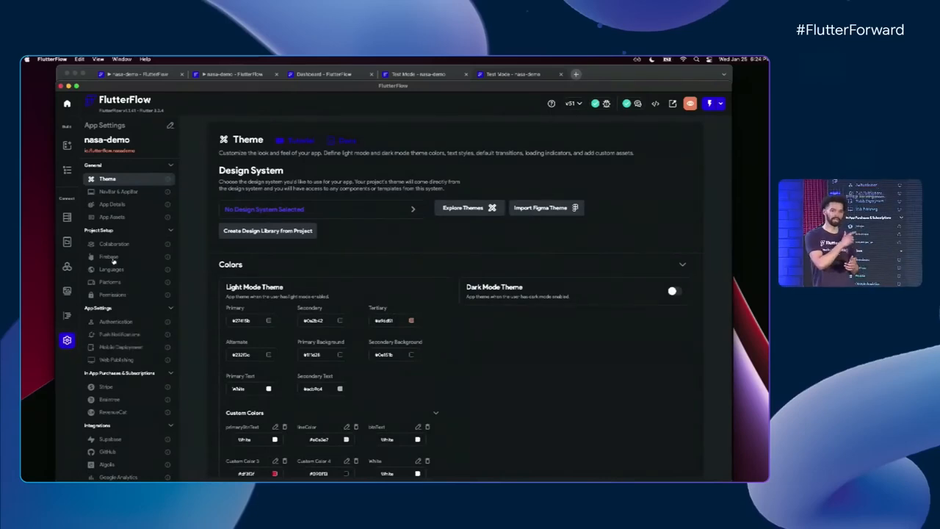
left_click(112, 268)
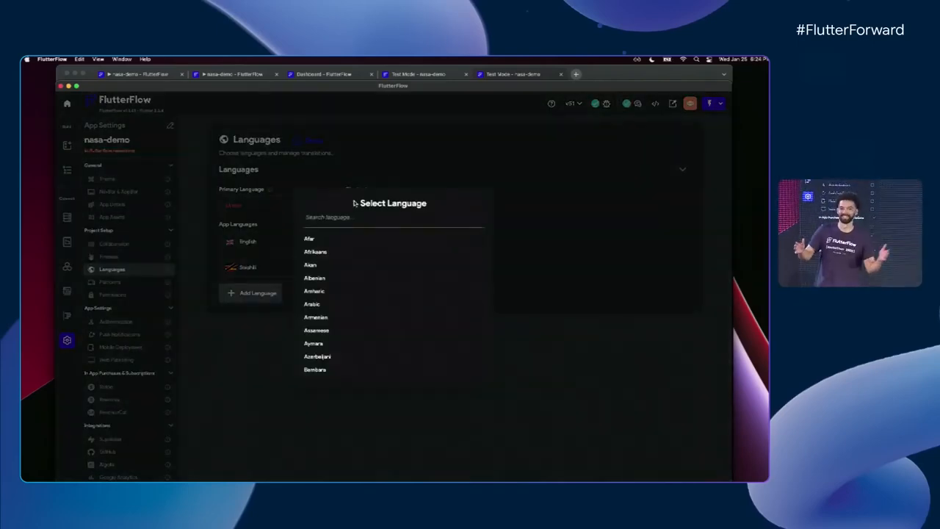
Search 'Ara' in the language picker to add Arabic
type("Ara")
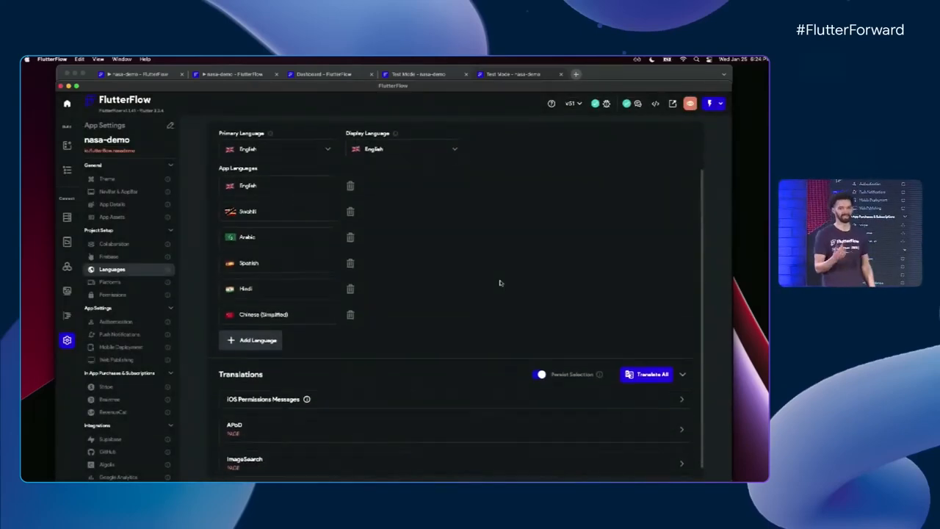
Run Translate All, confirm overwriting the texts, and review the translations table
left_click(650, 374)
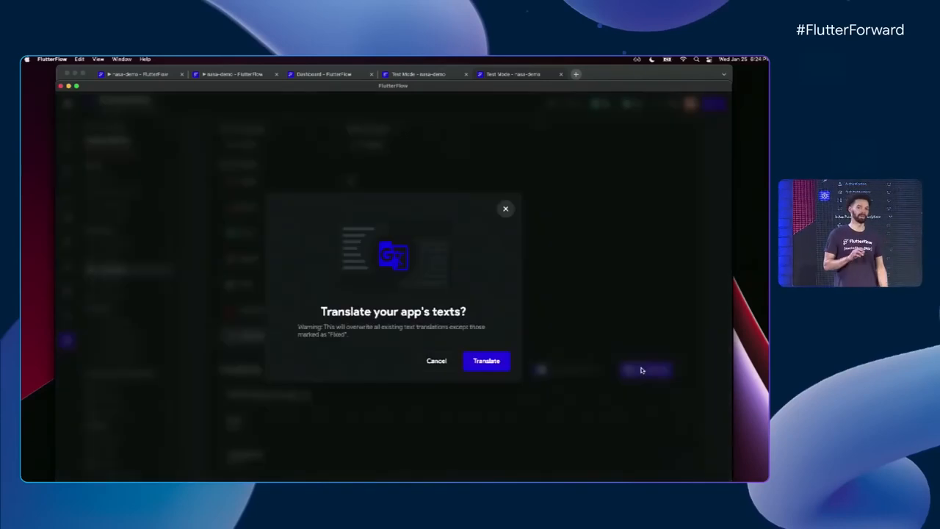
left_click(486, 361)
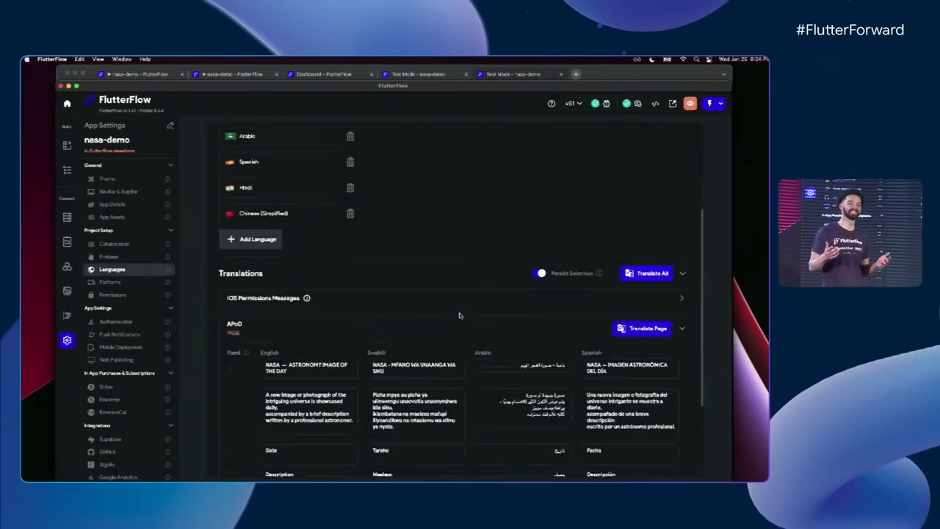
scroll("down", 3)
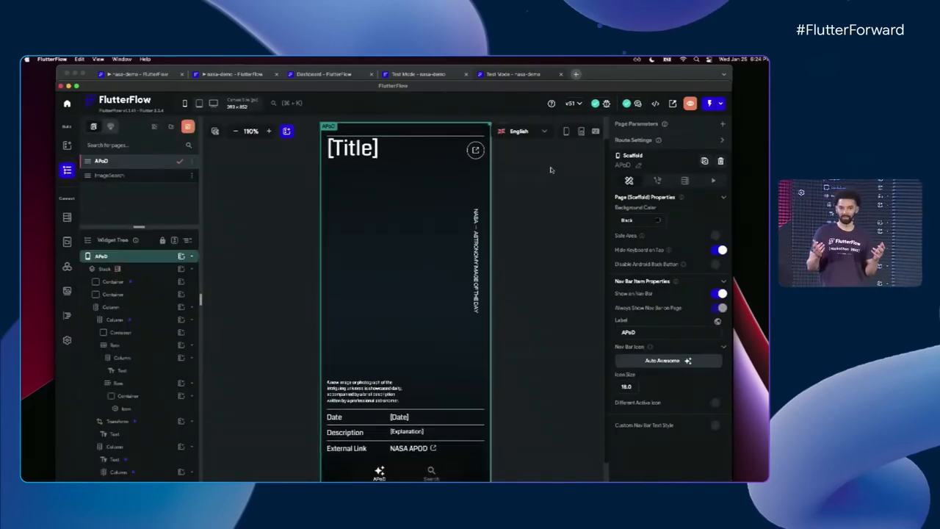
Preview in Swahili, then right-to-left Arabic, and open ImageSearch in Arabic
left_click(522, 130)
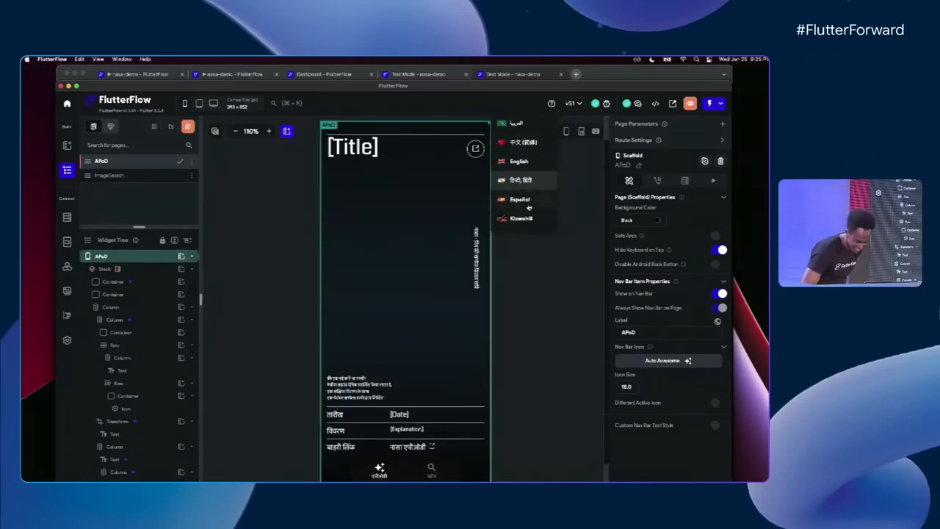
left_click(521, 218)
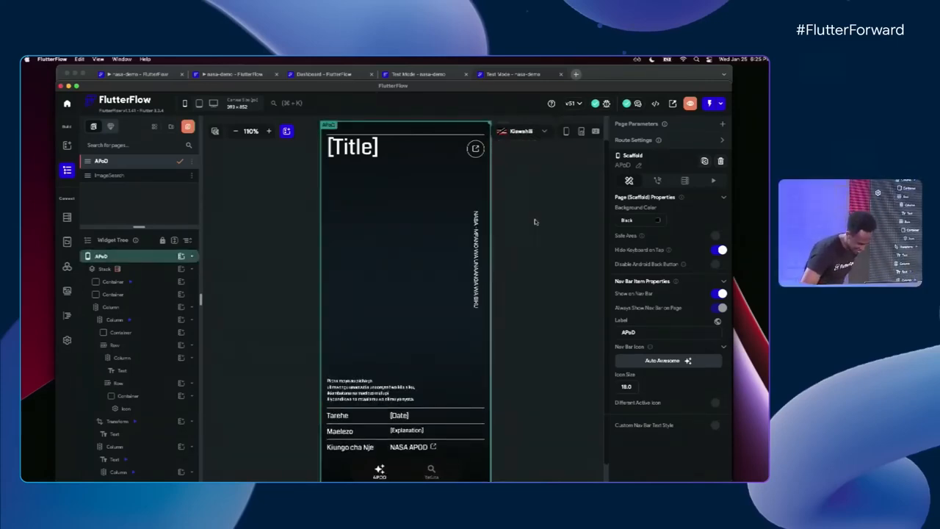
left_click(521, 131)
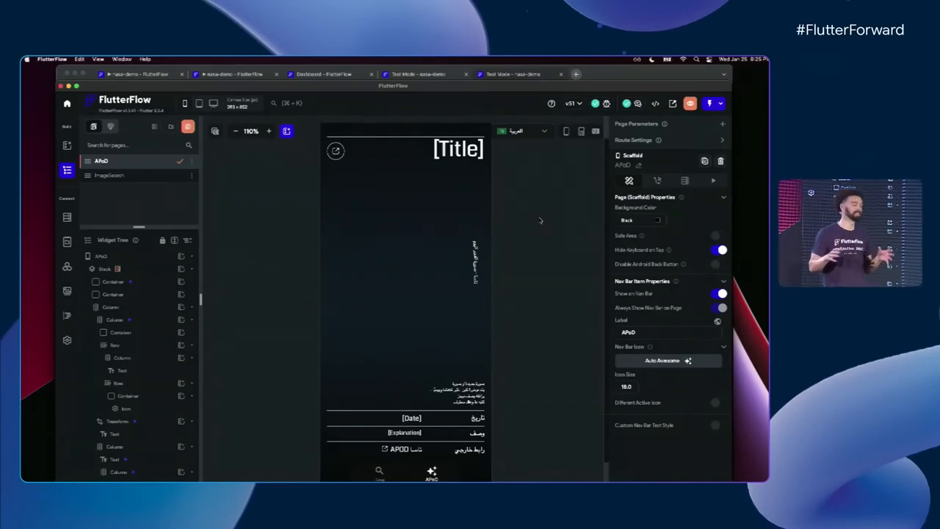
left_click(110, 175)
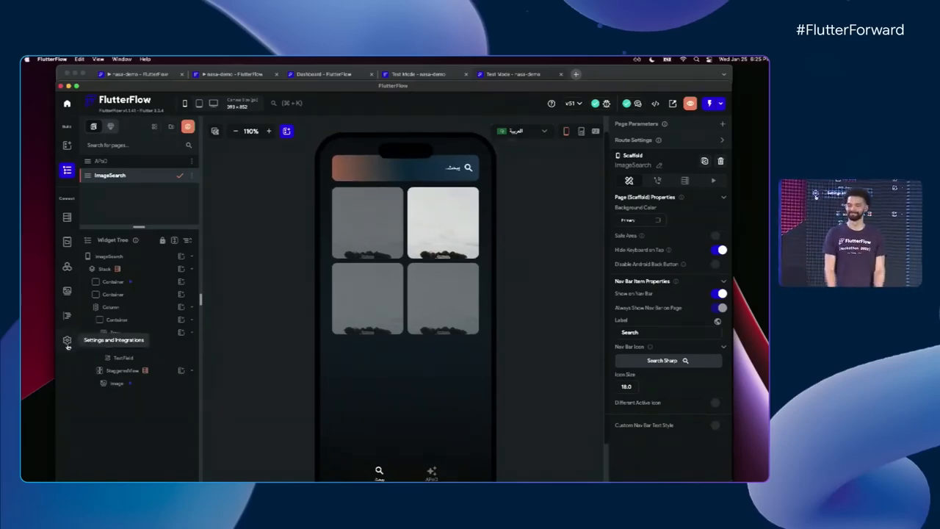
Go from FlutterFlow's project settings to the Mobile Deployment page for App Store and Play Store
left_click(67, 339)
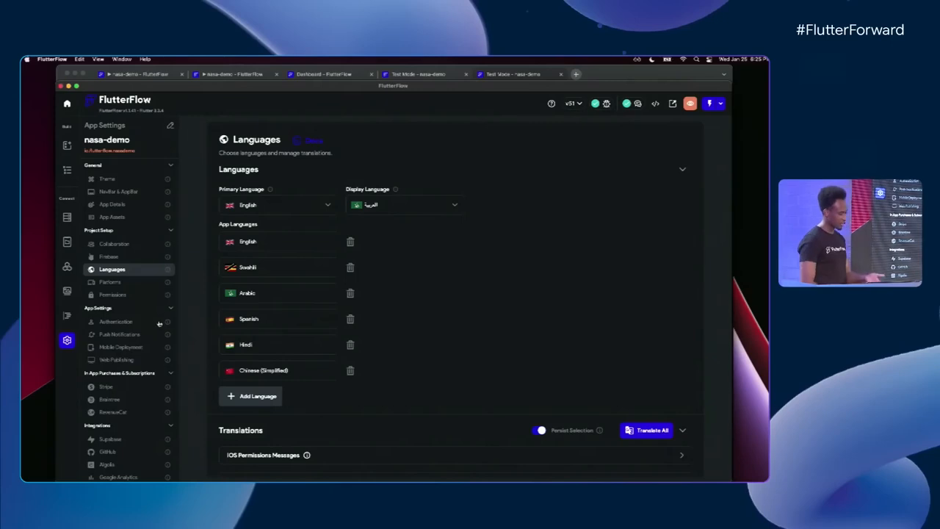
left_click(122, 347)
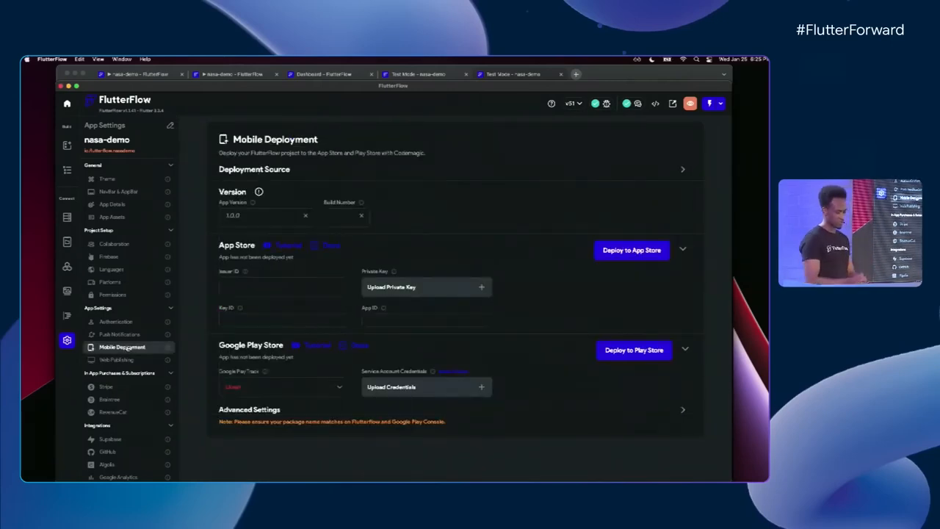